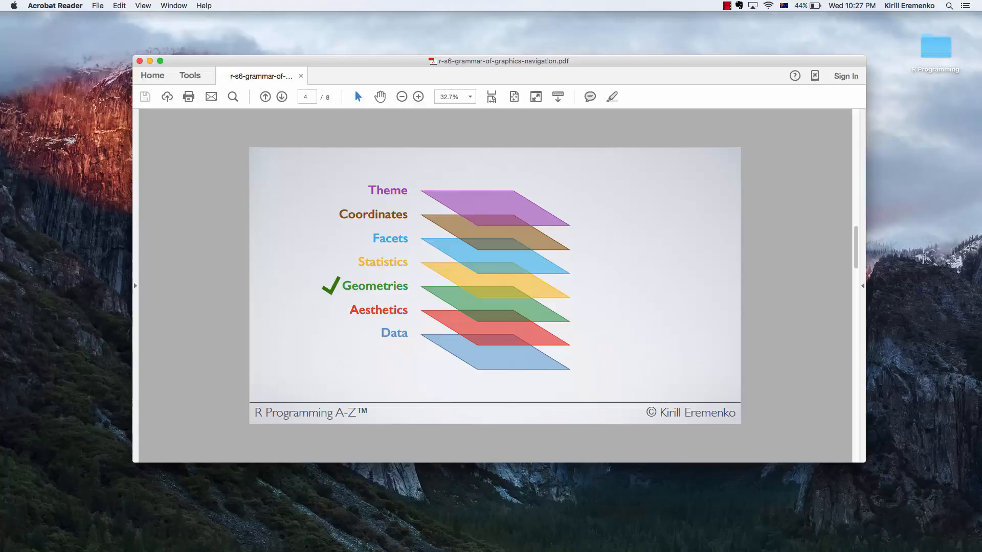
Write s <- ggplot(data=movies, aes(x=BudgetMillions)) on script line 112
left_click(281, 96)
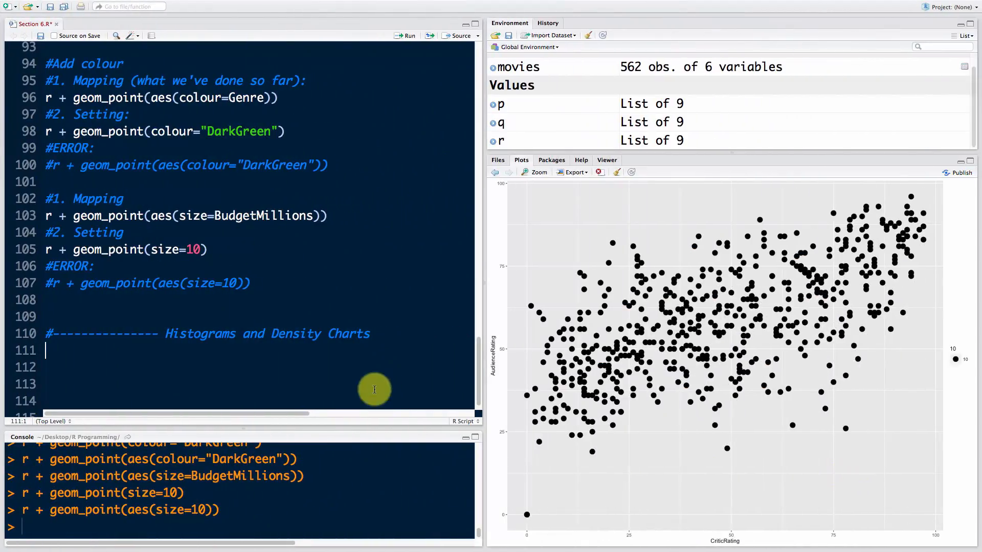
scroll("down", 3)
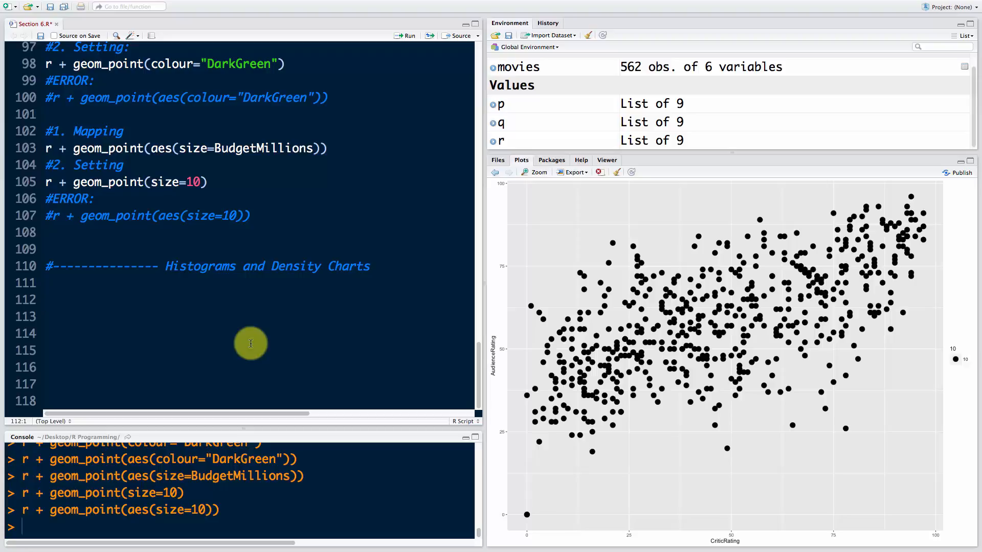
type("s ,")
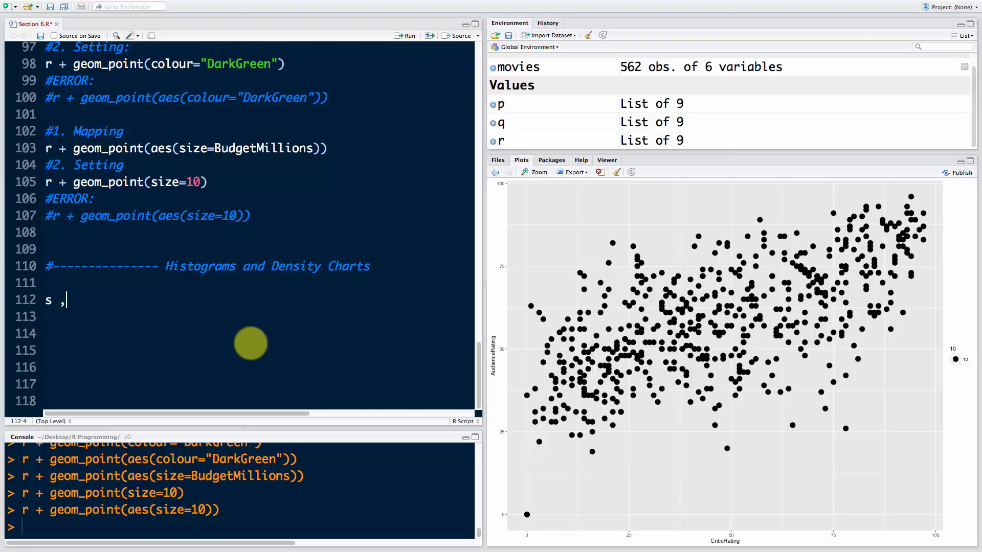
type("<-")
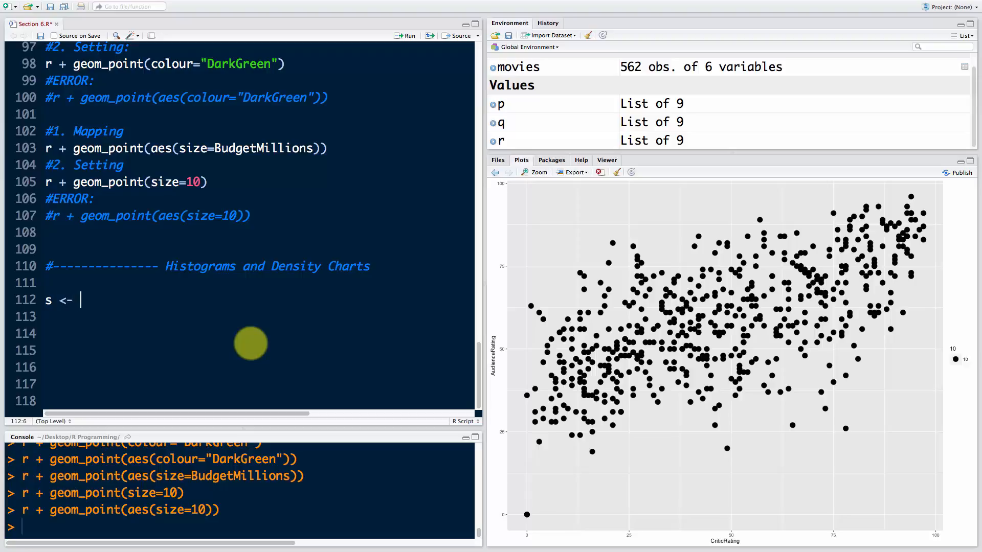
type("ggplot()")
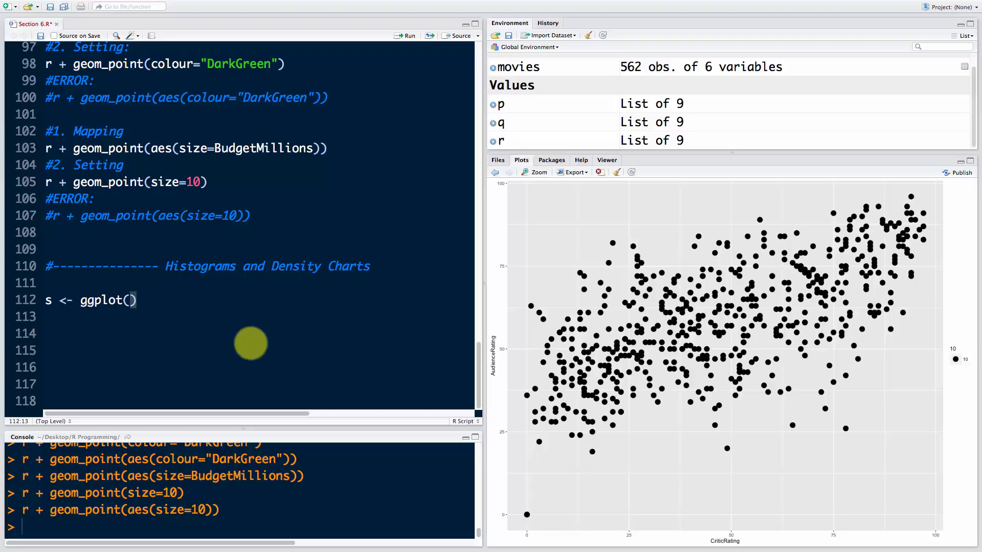
type("data=")
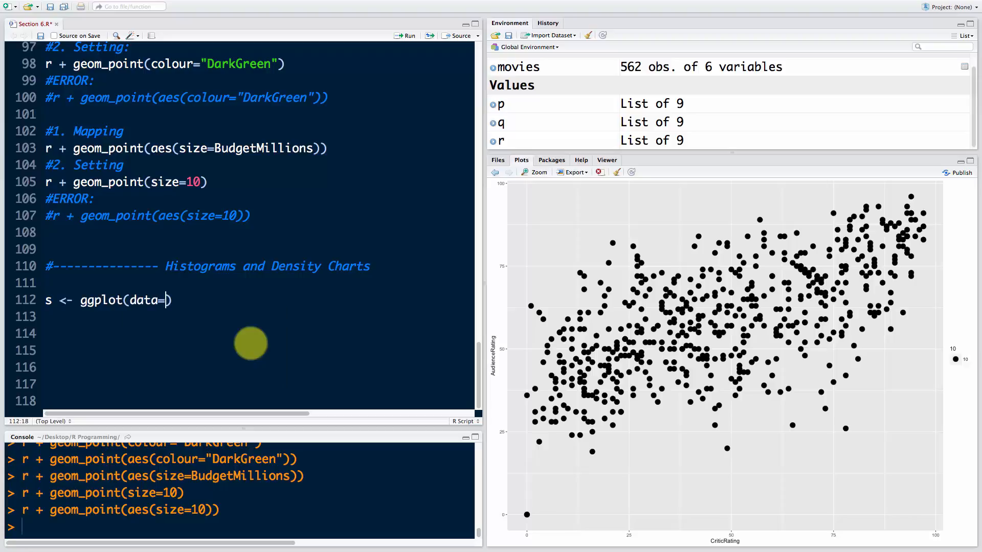
type("movies,")
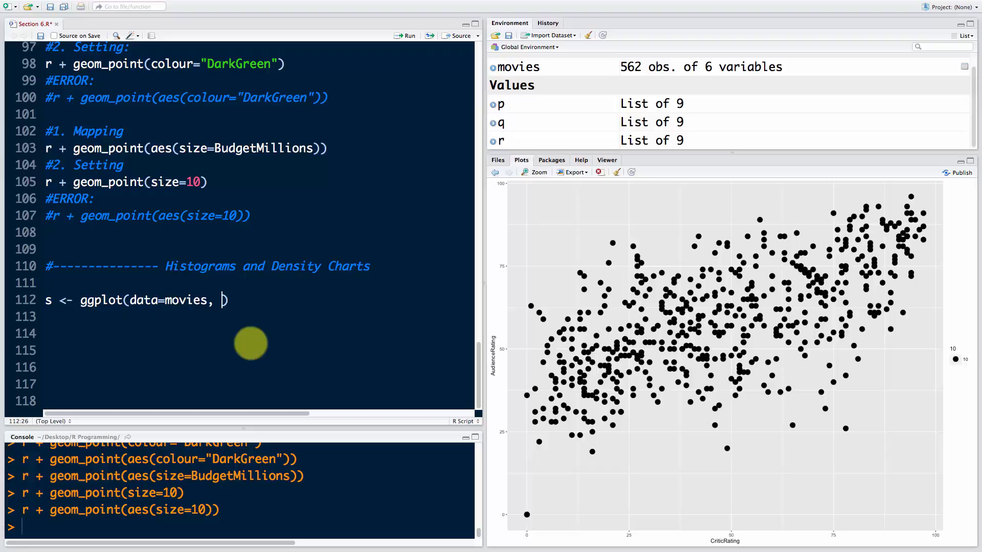
type("aes(")
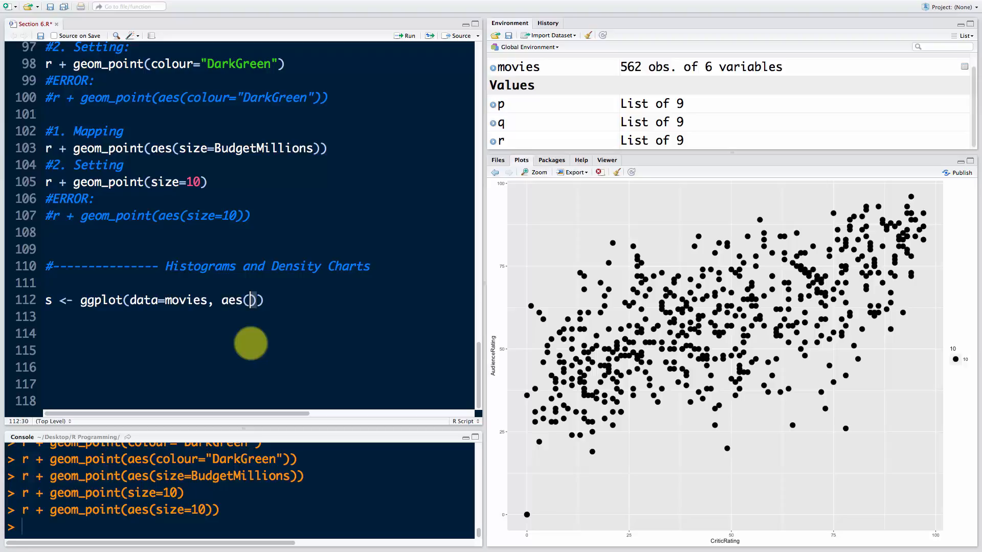
type("x=Budget")
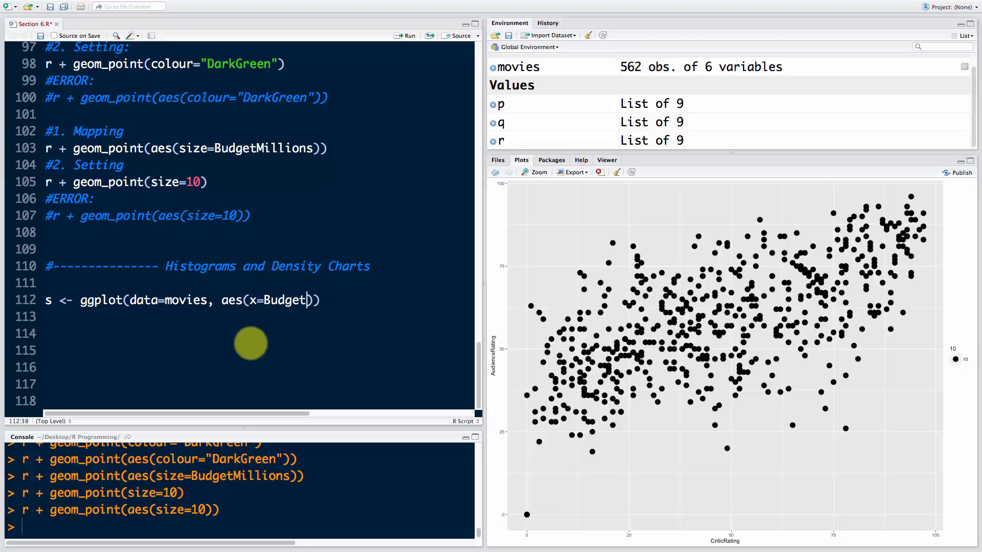
type("Millions")
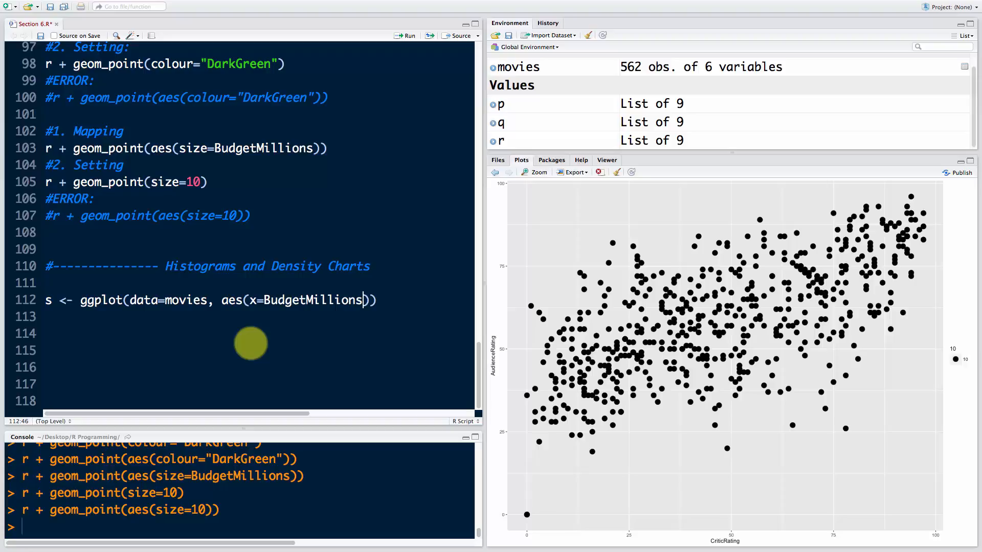
mouse_move(298, 307)
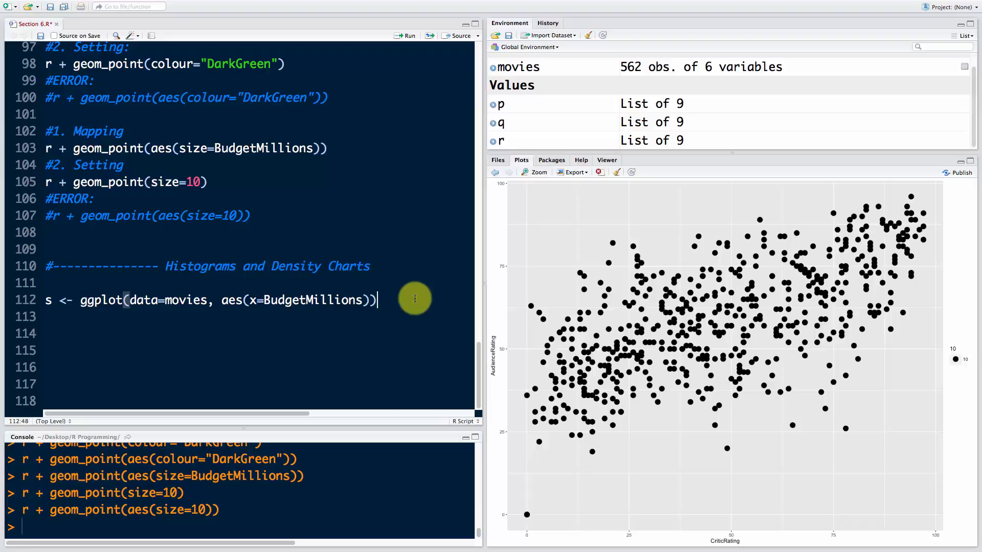
Run the s definition and write s + geom_histogram(binwidth=10) on line 113
type("s")
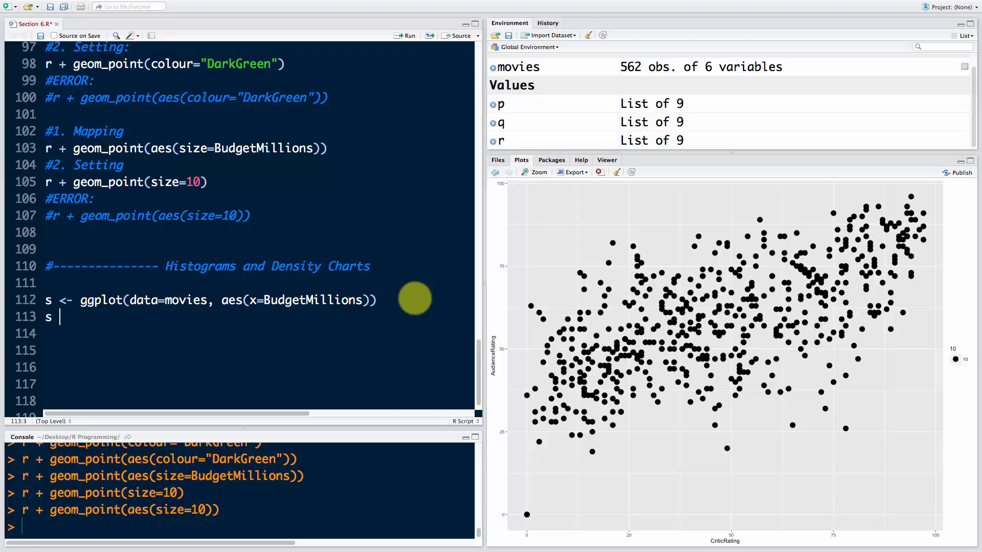
type("+ geom_")
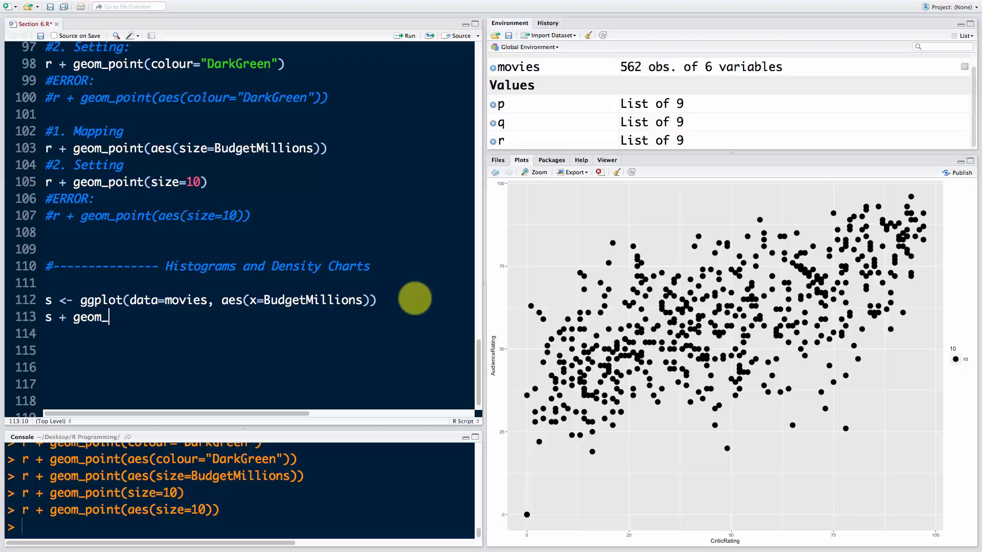
type("histogram()")
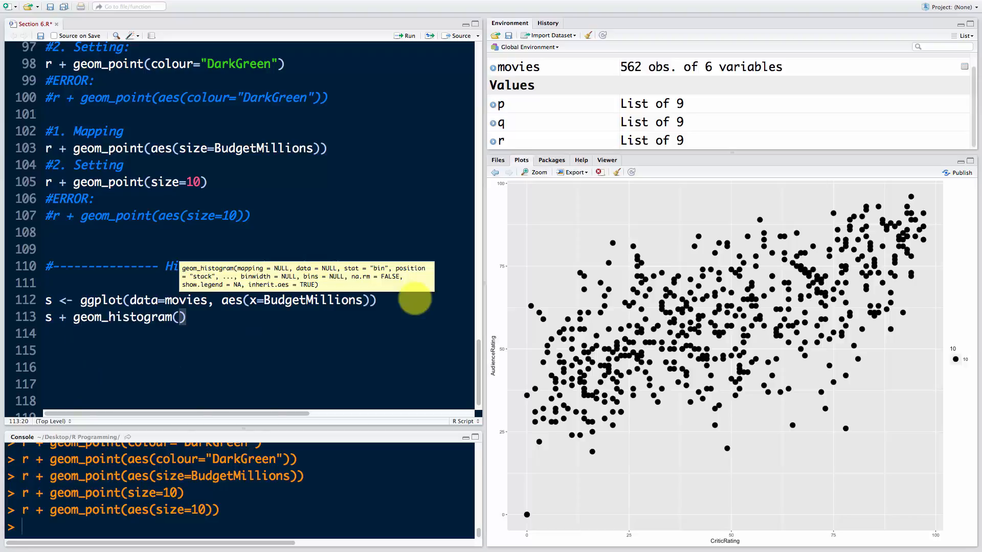
type("binwi")
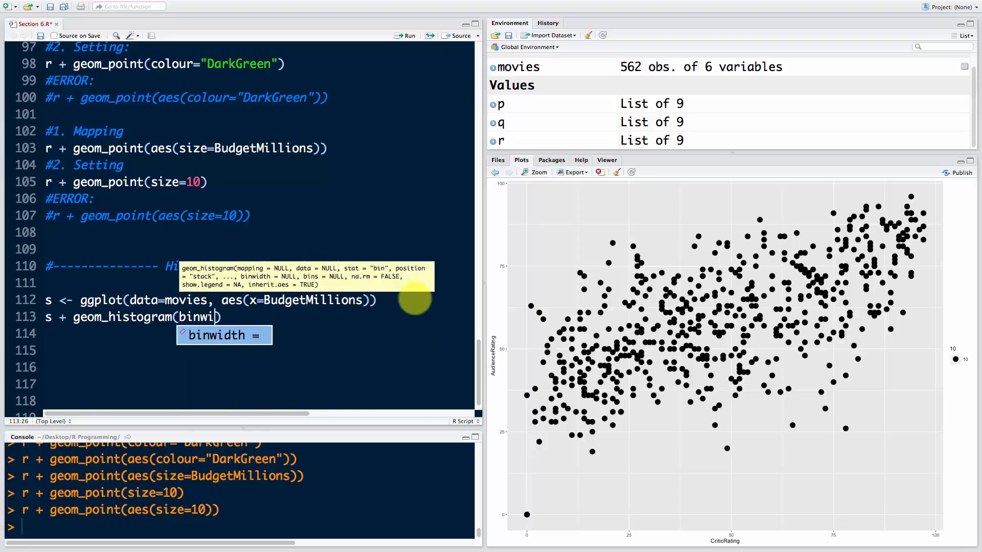
type("=10)")
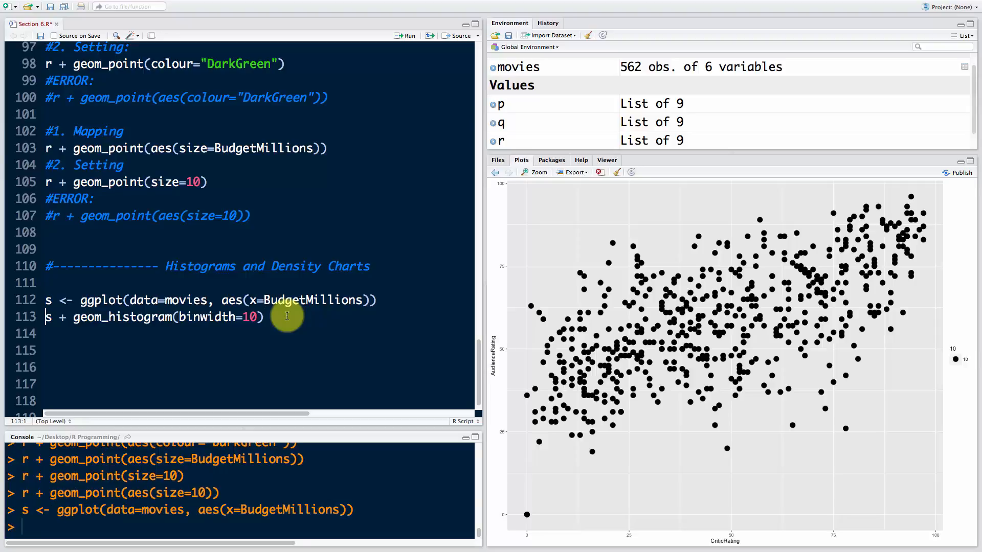
Run s + geom_histogram(binwidth=10) to plot counts per 10-million budget bin
left_click(409, 35)
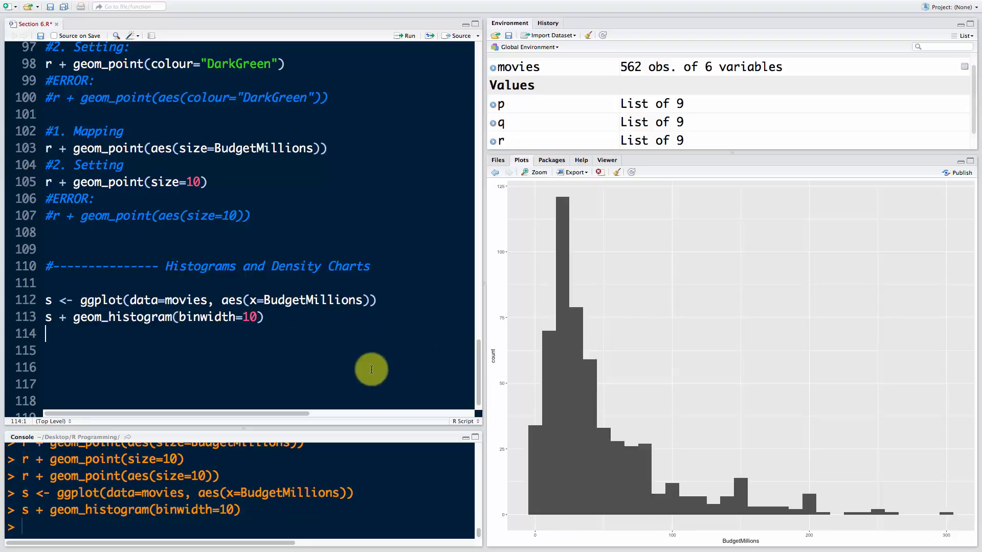
mouse_move(553, 224)
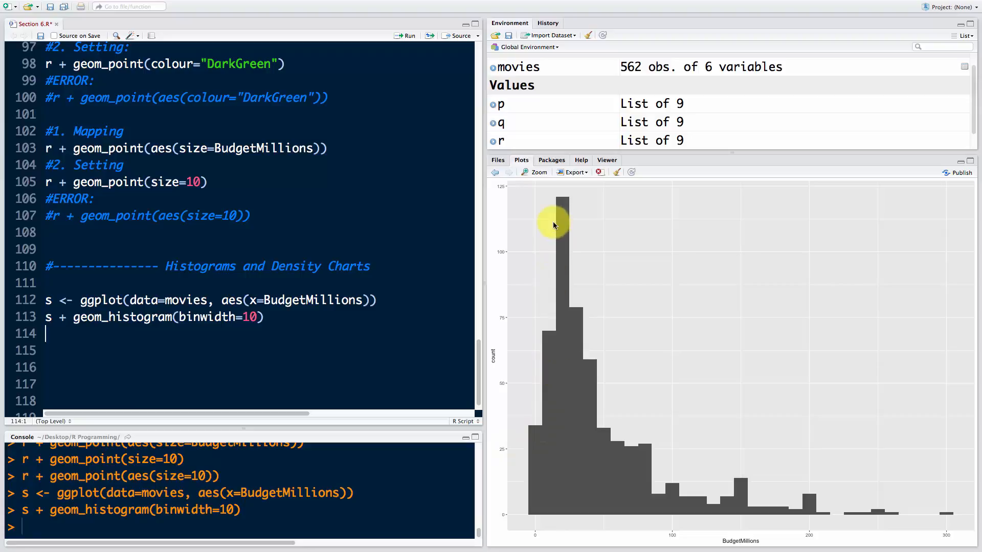
mouse_move(368, 352)
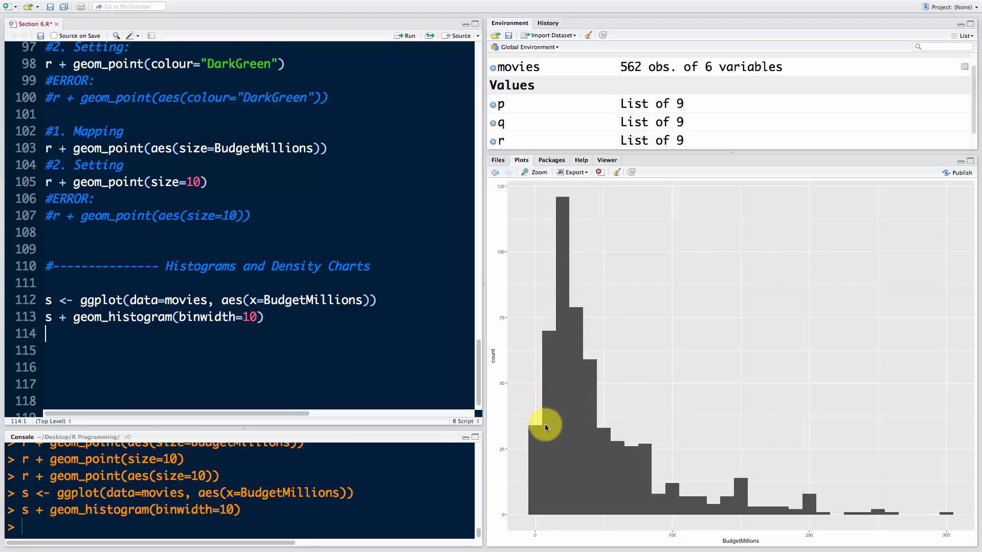
mouse_move(568, 196)
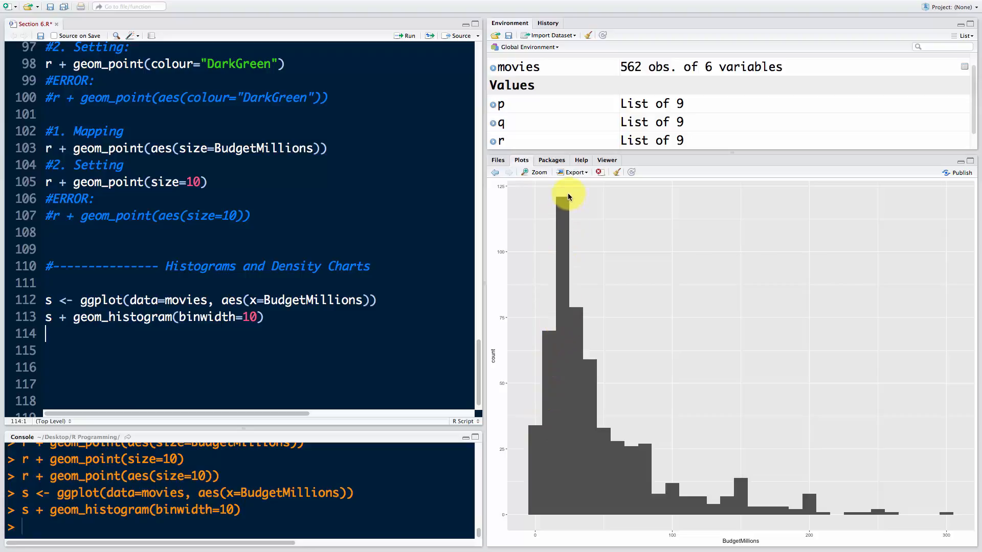
mouse_move(525, 396)
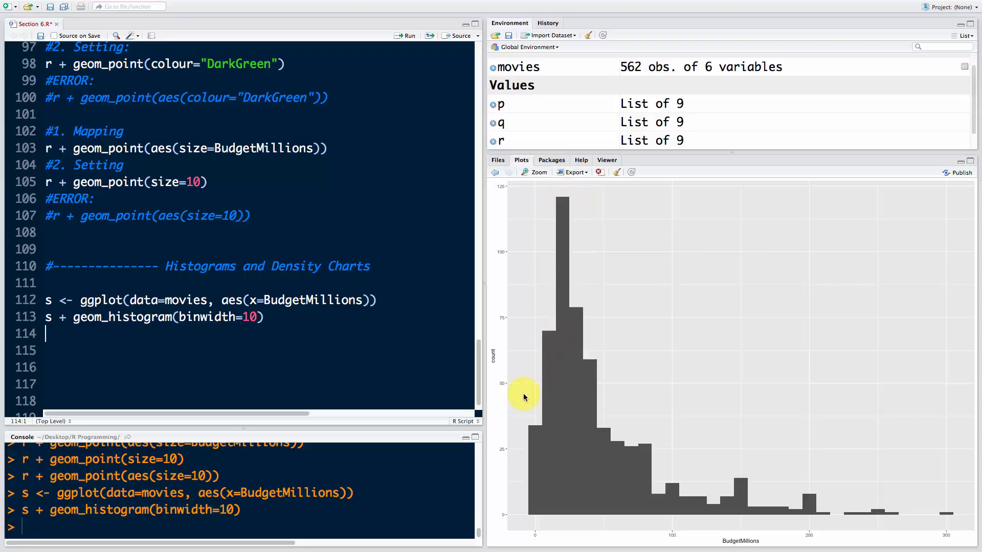
mouse_move(560, 343)
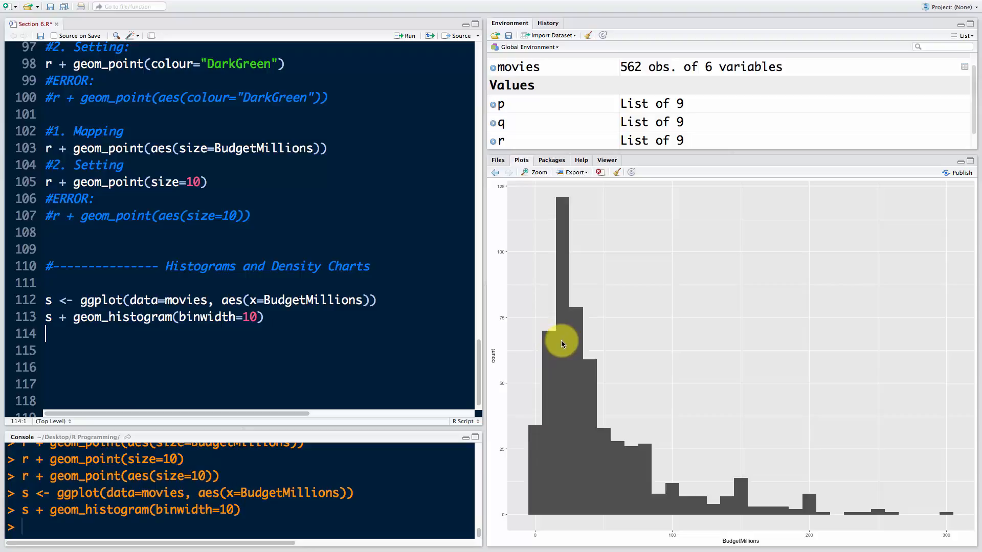
mouse_move(533, 458)
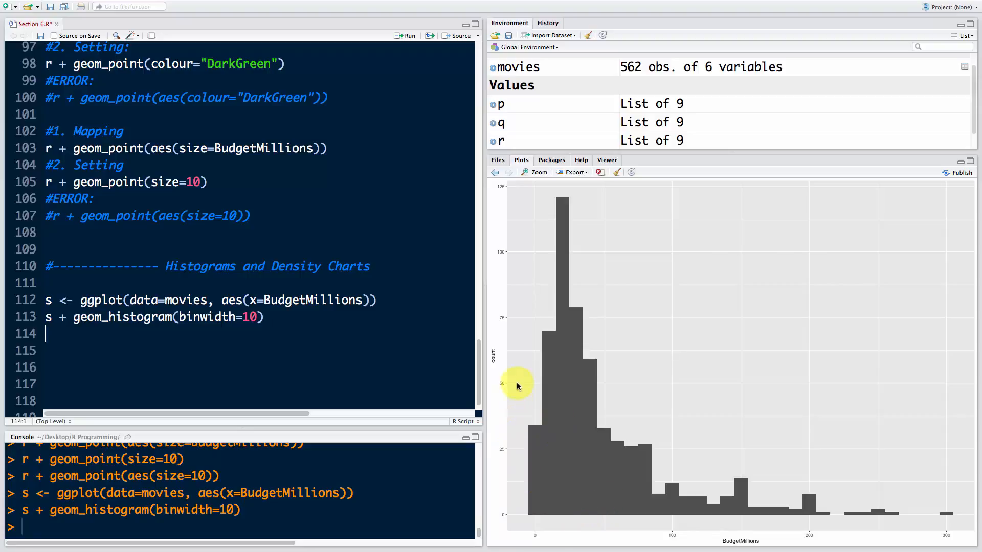
mouse_move(515, 430)
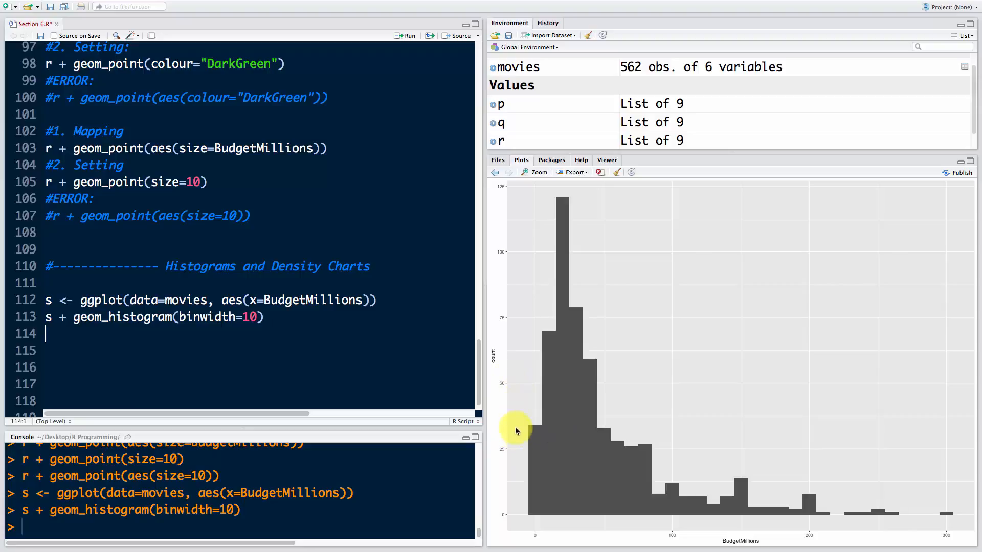
mouse_move(513, 425)
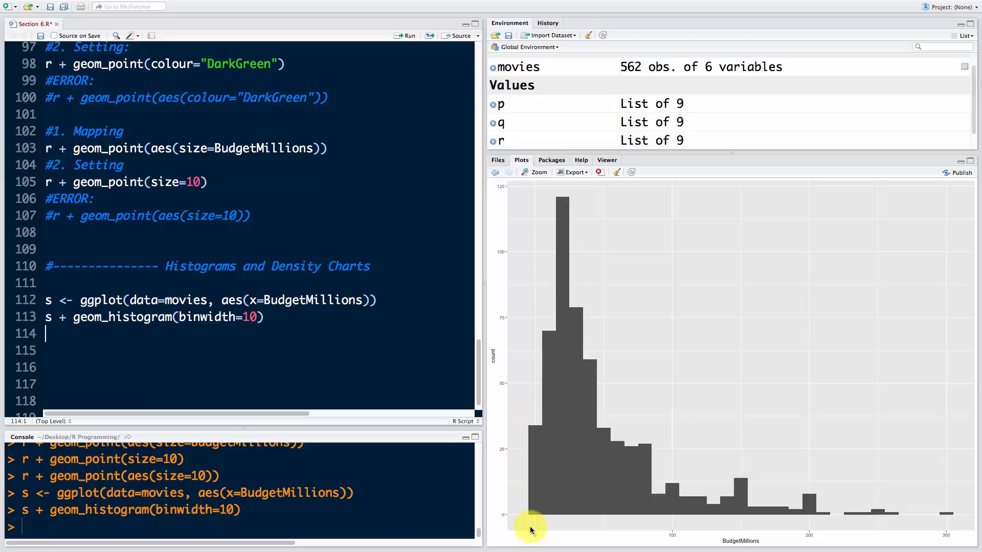
mouse_move(544, 337)
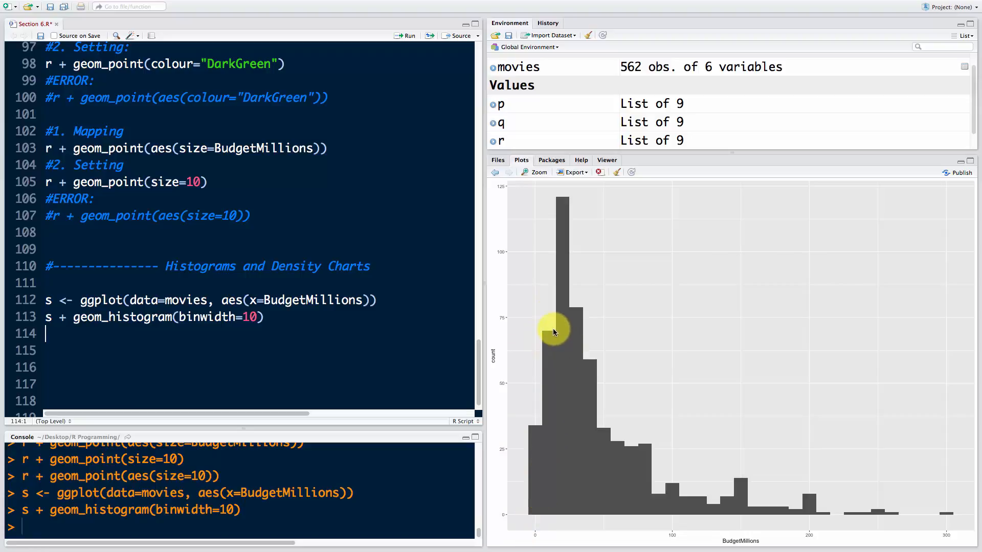
mouse_move(548, 336)
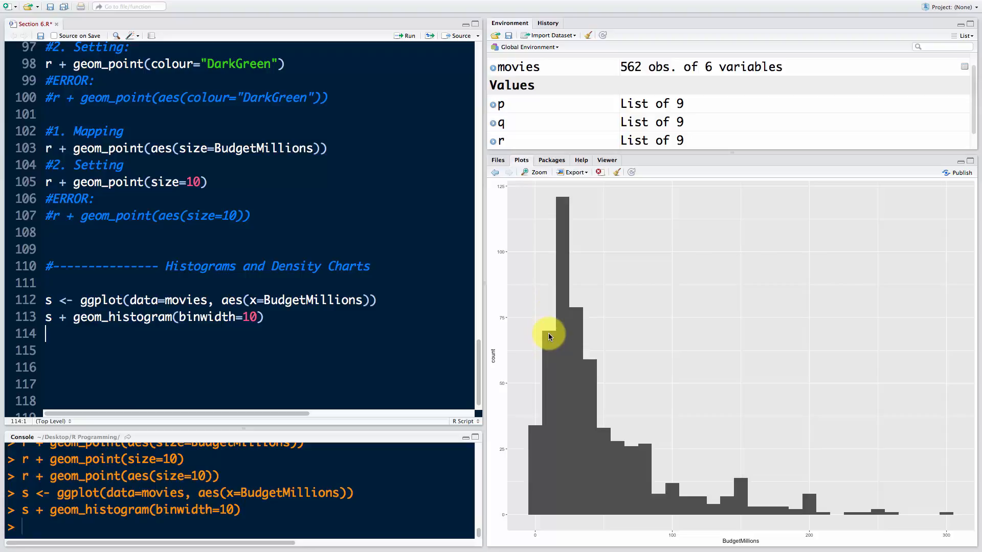
mouse_move(586, 200)
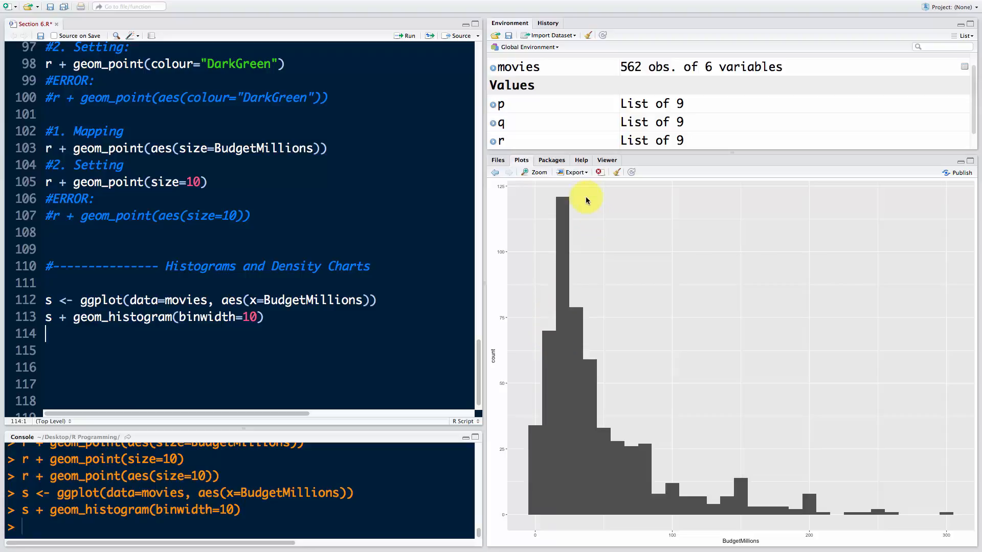
mouse_move(566, 204)
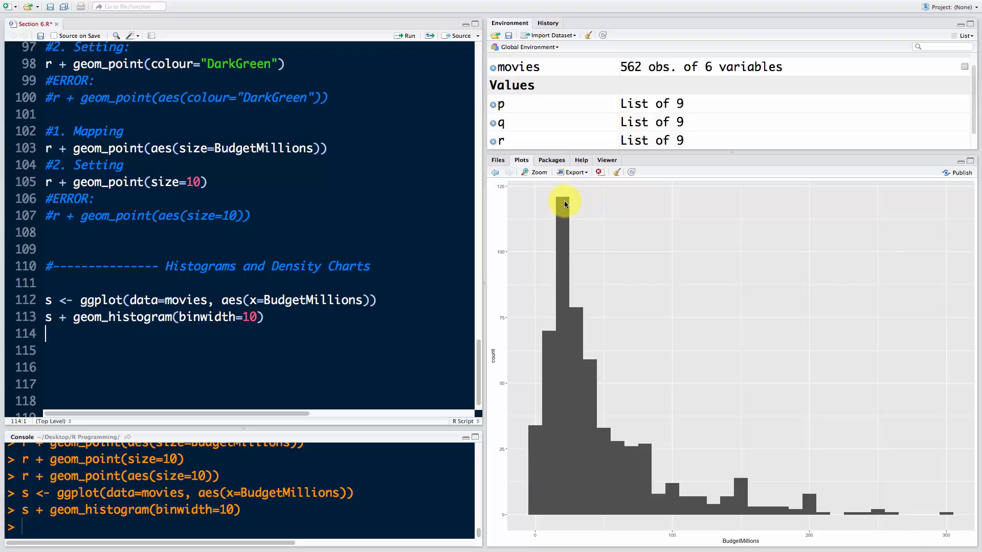
mouse_move(570, 282)
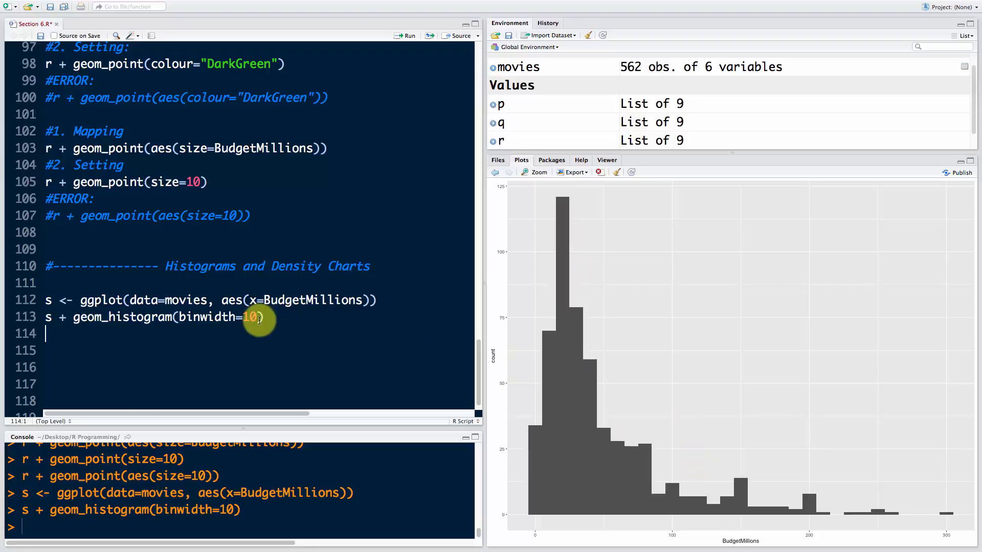
Try a histogram binwidth of 5, then set it back to 10 and redraw
type("5")
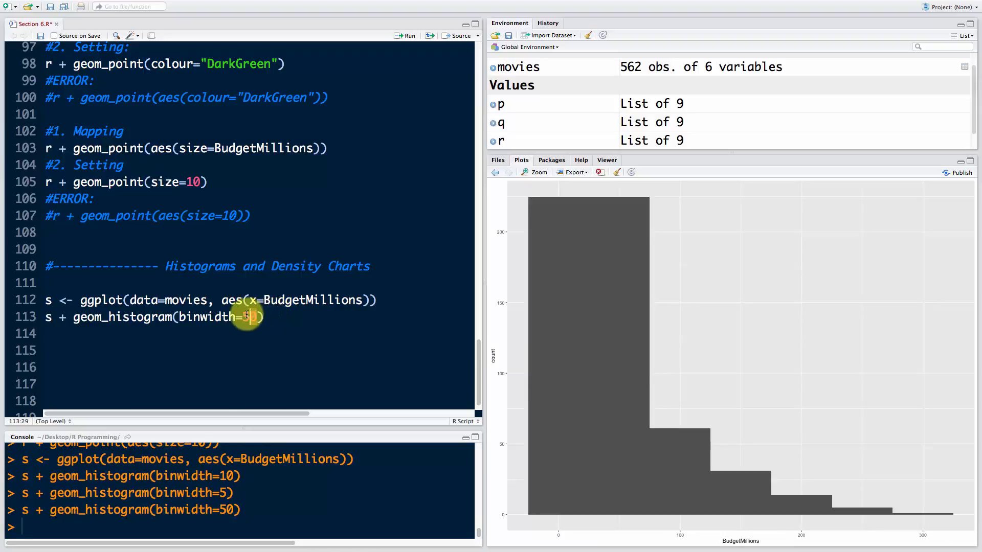
type("10")
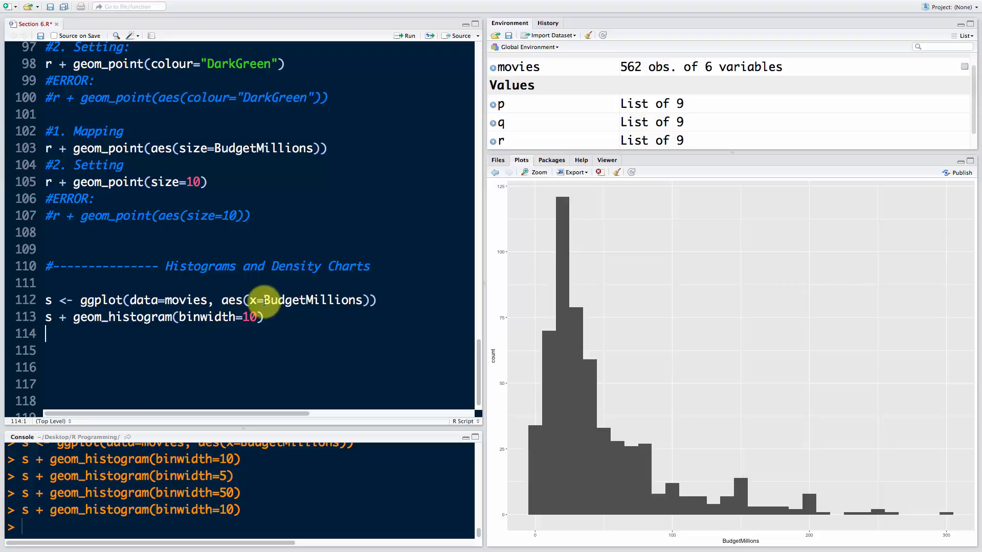
mouse_move(638, 498)
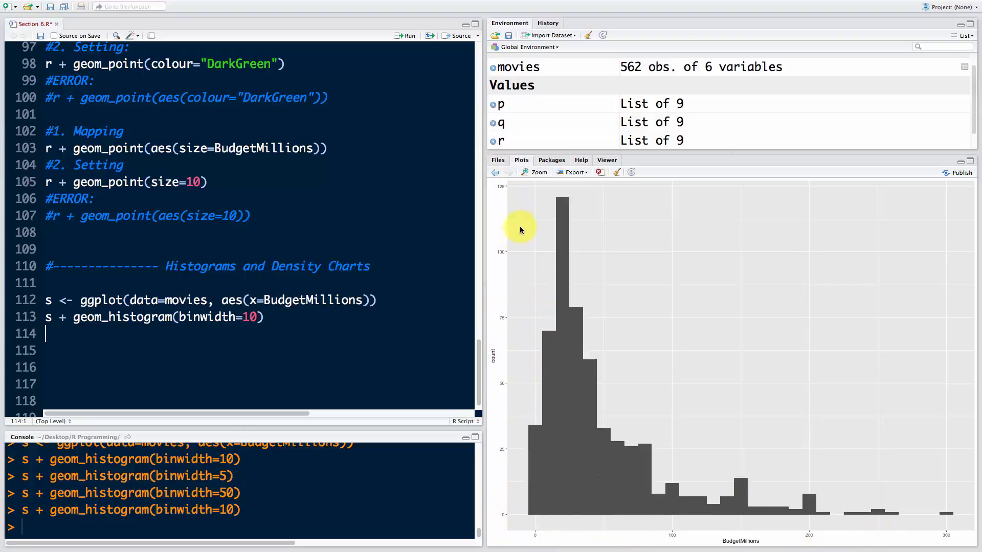
mouse_move(540, 369)
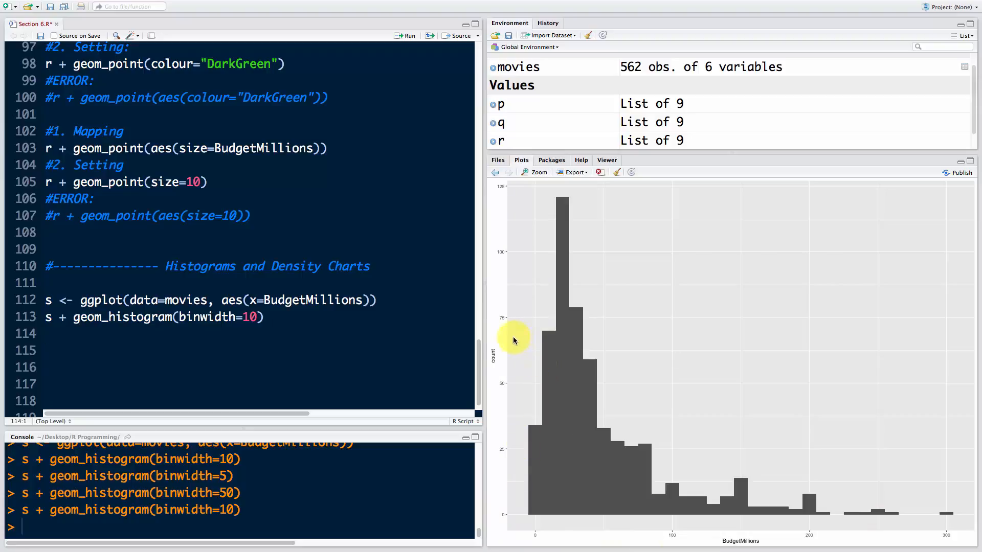
mouse_move(530, 233)
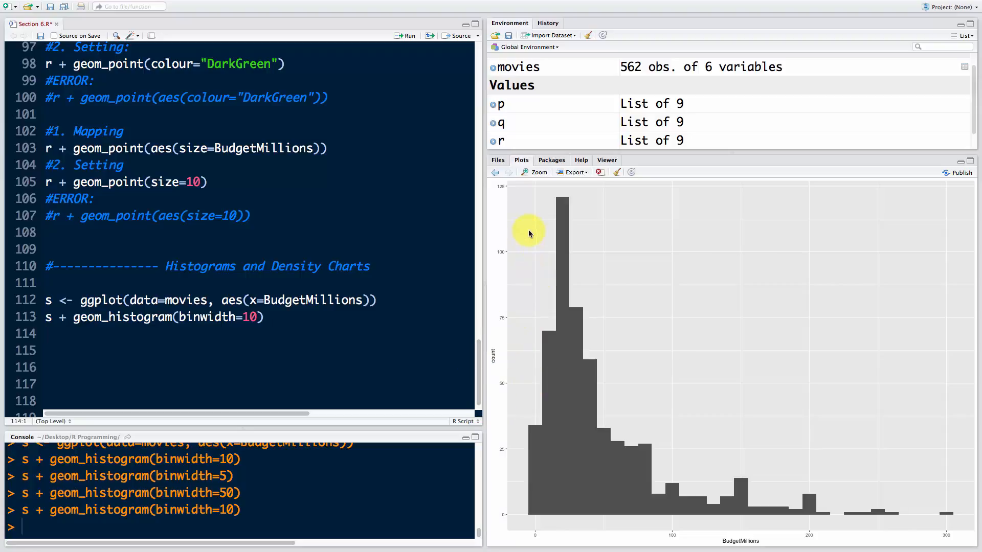
mouse_move(611, 429)
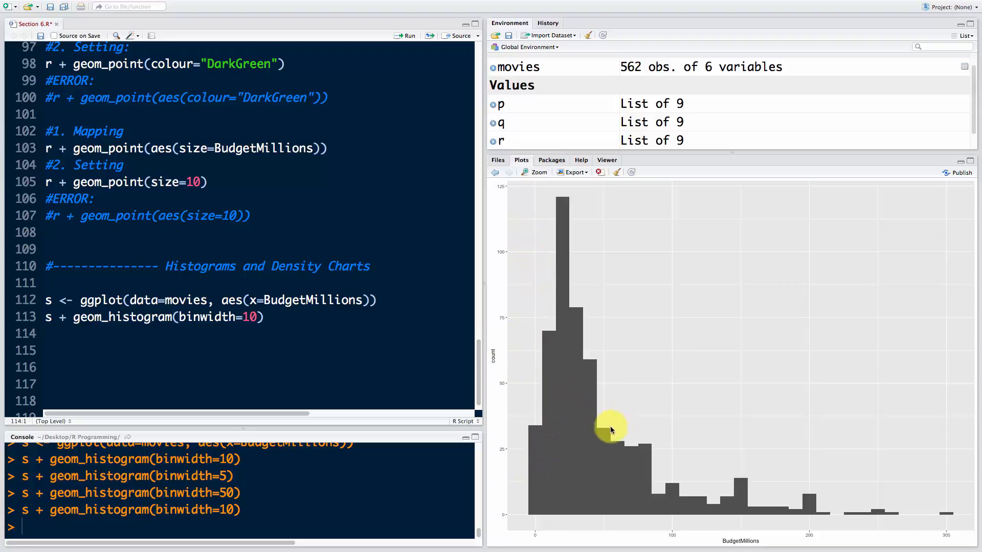
mouse_move(505, 286)
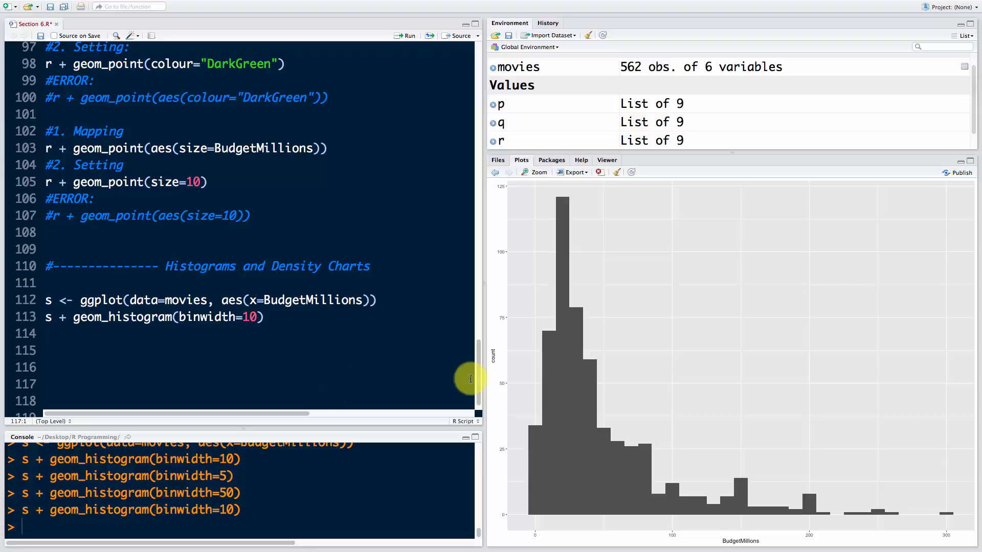
mouse_move(589, 414)
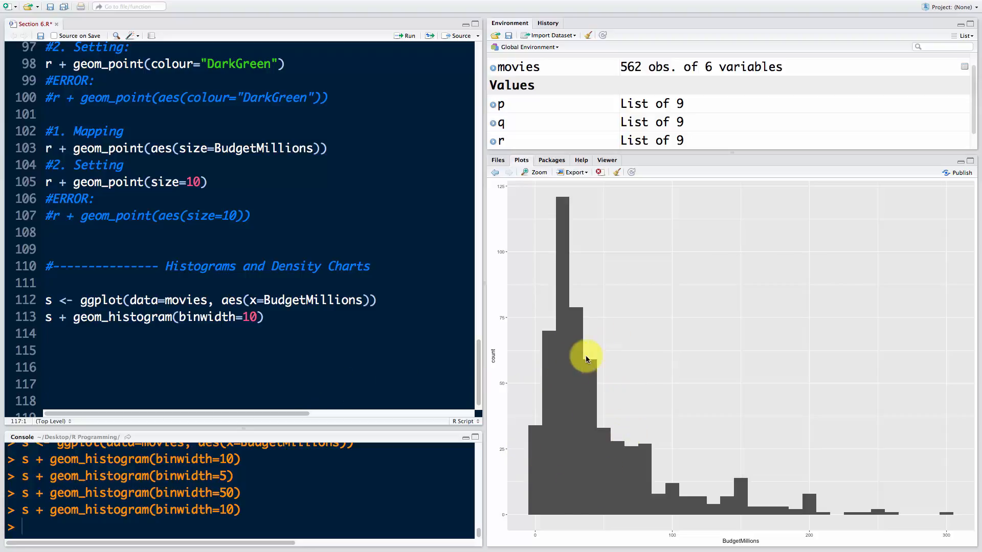
mouse_move(514, 402)
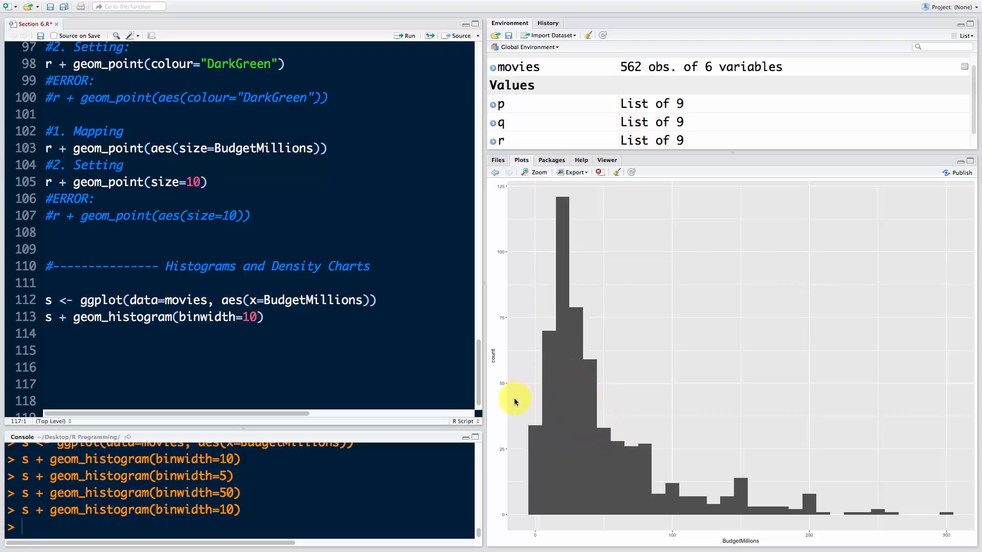
mouse_move(580, 334)
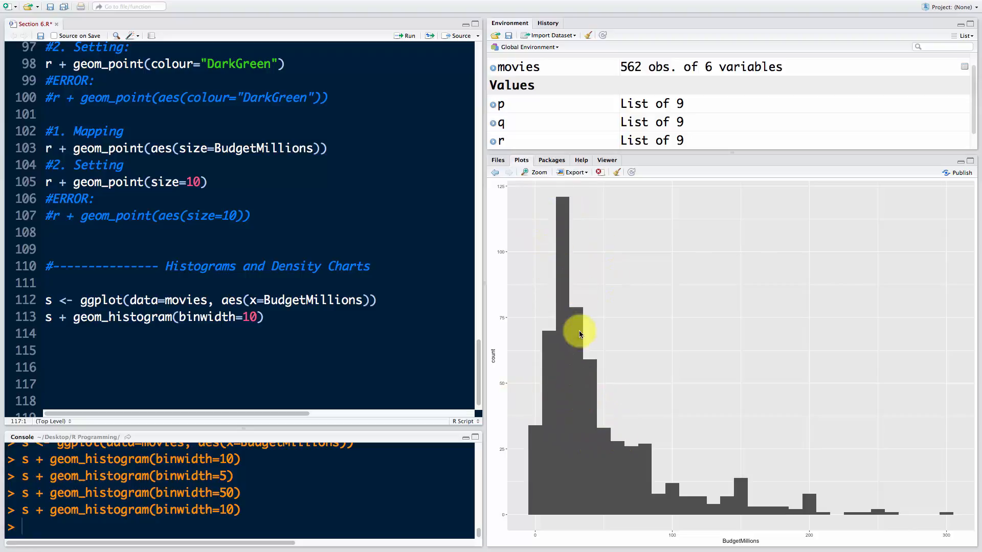
mouse_move(254, 365)
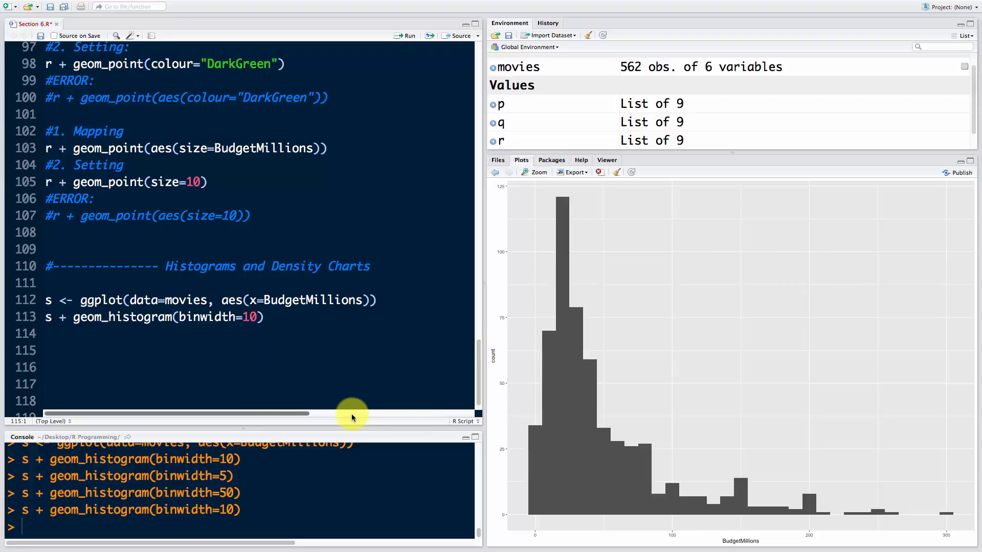
Add an '#add colour' comment and test a solid green fill on the binwidth-10 histogram
type("#add colour")
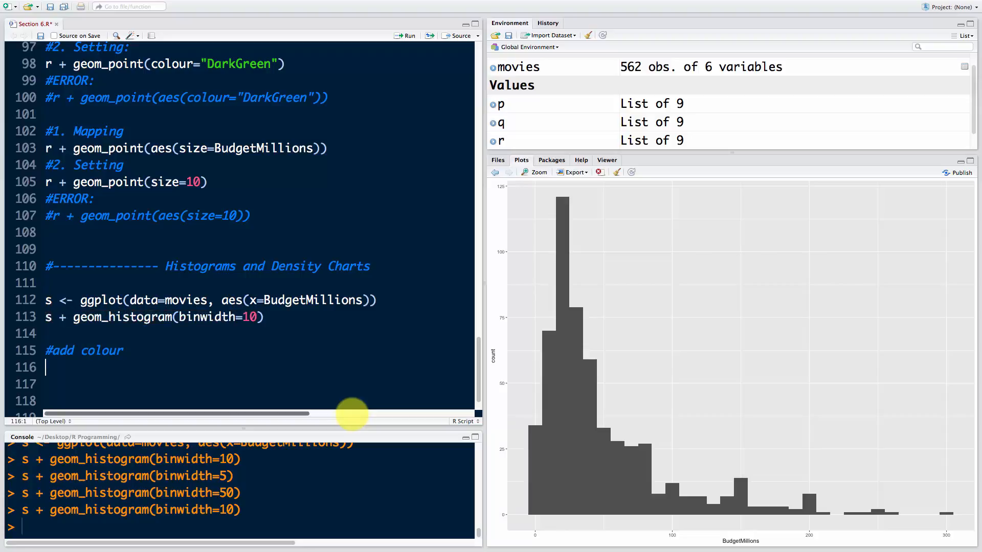
type("s + geom_histogram(binwidth=10)")
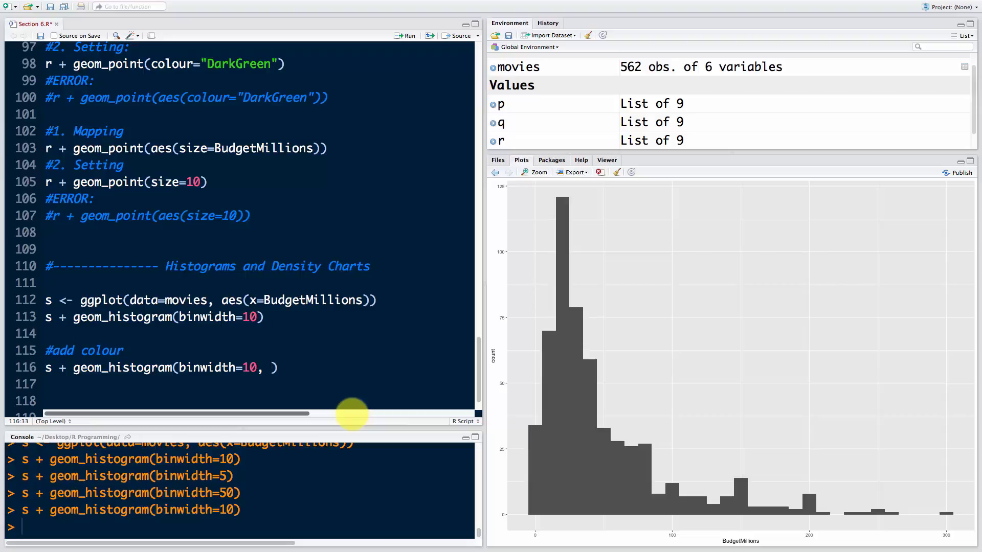
type("f")
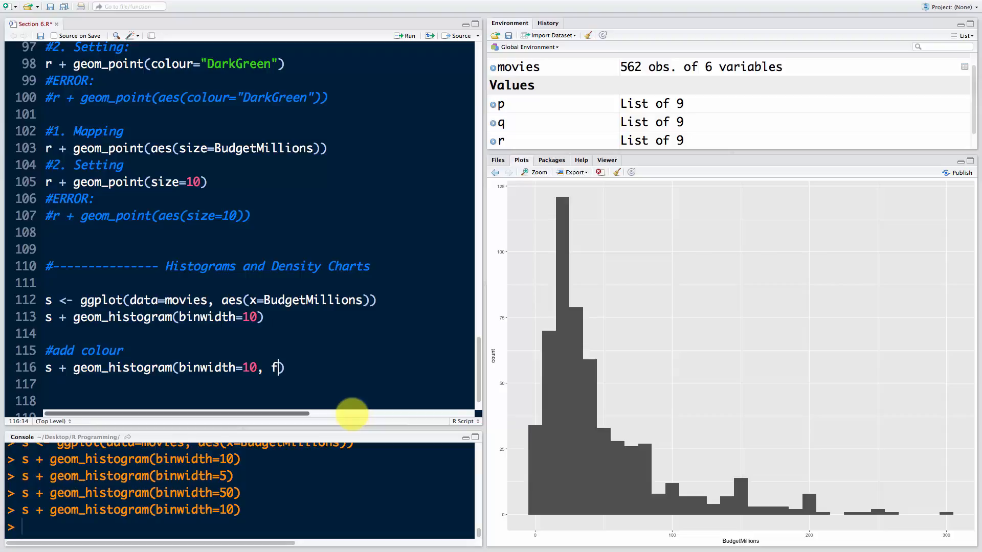
type("ill=")
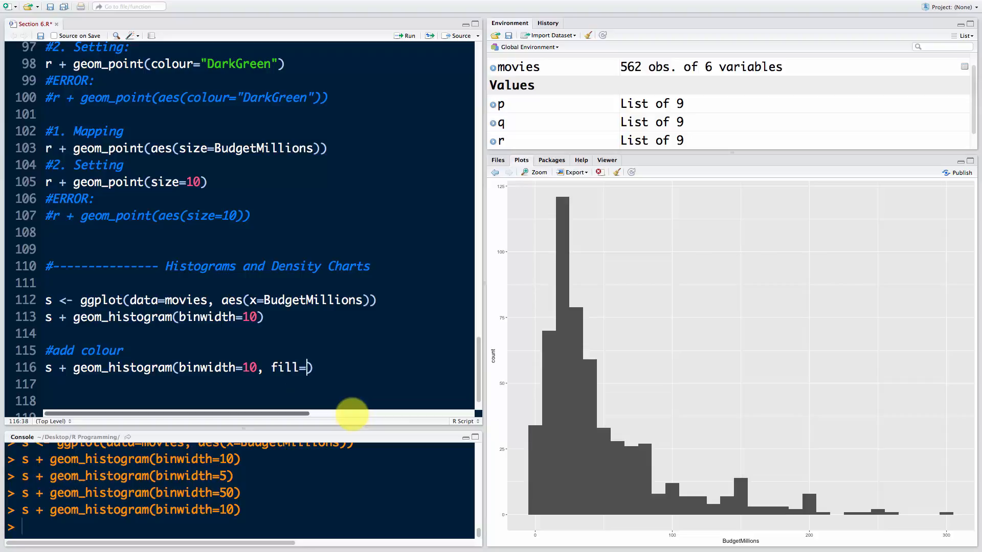
type("gr")
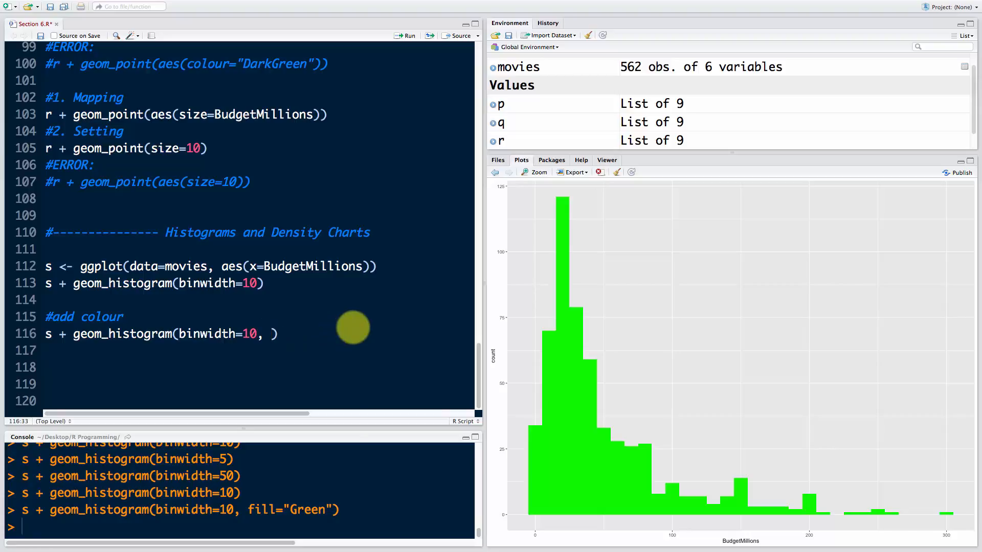
Replace the solid fill with aes(fill=Genre) to stack bars by genre
type("aes(")
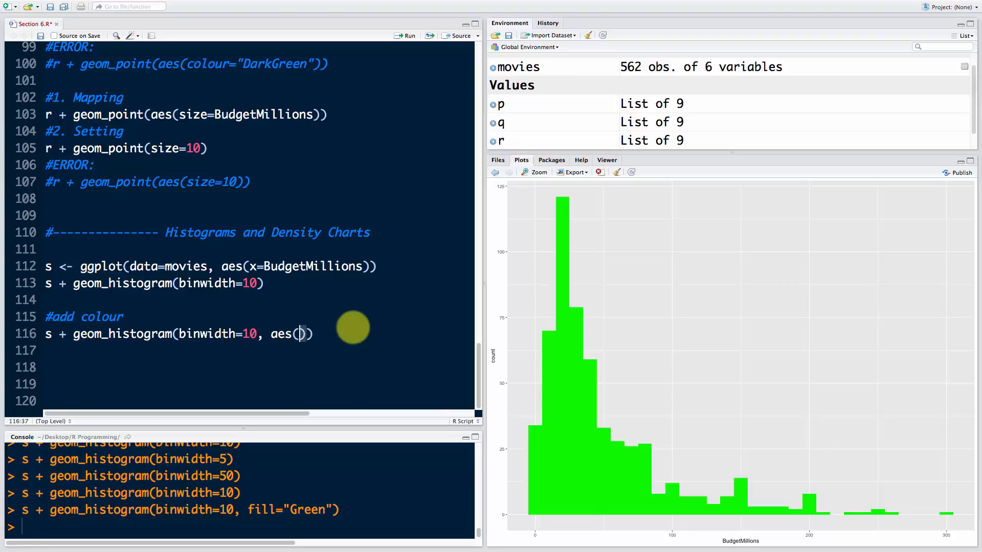
type("gill")
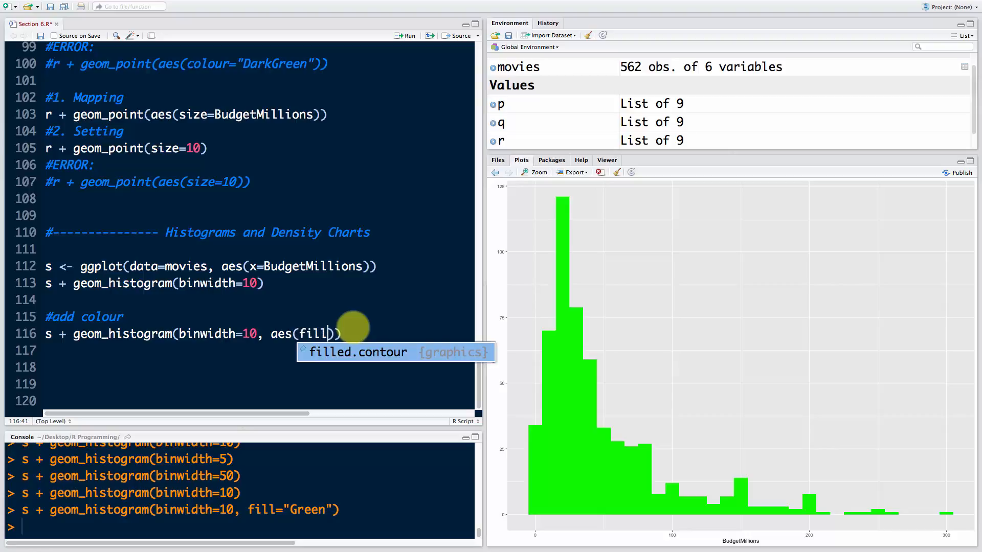
type("Genre")
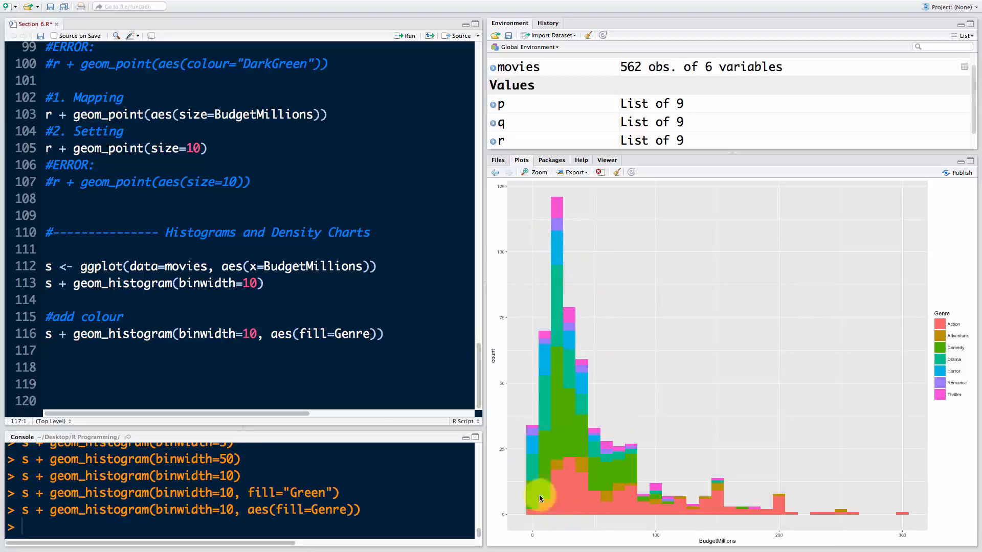
mouse_move(598, 318)
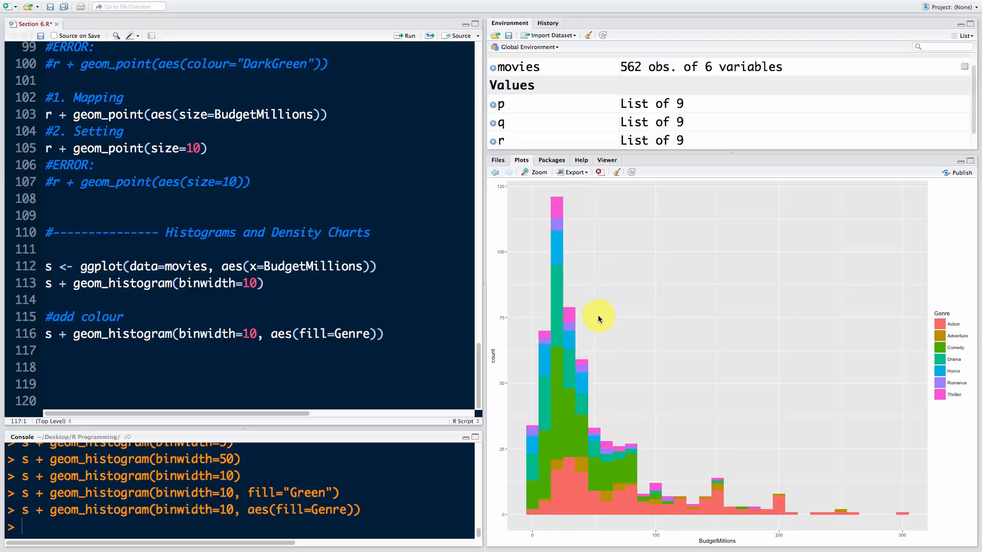
mouse_move(563, 357)
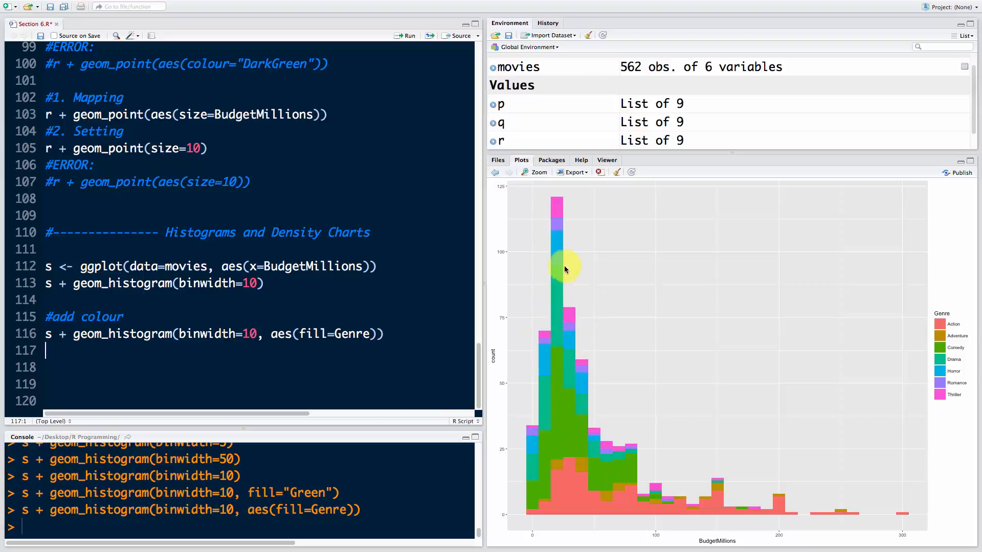
mouse_move(595, 444)
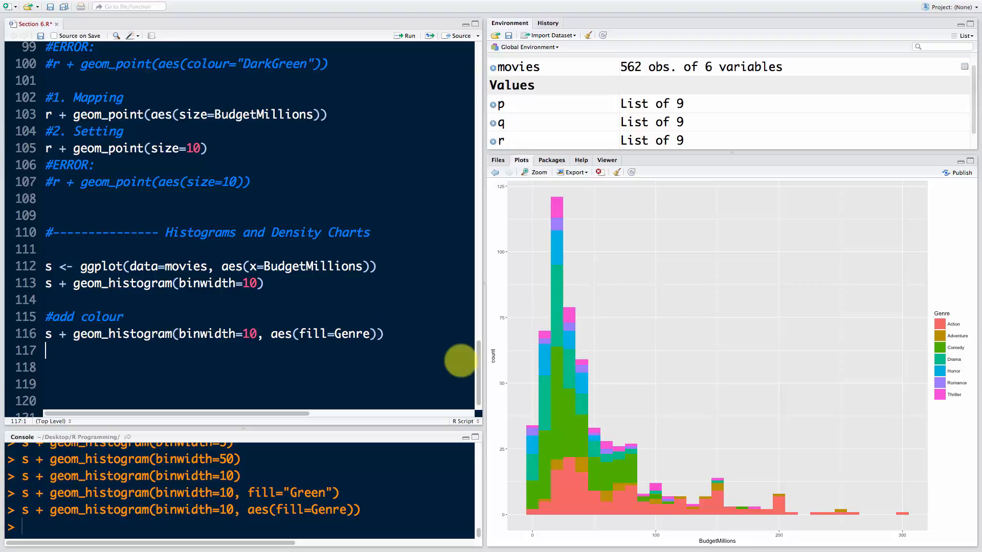
Add an '#add a border' comment and colour="Black" to the genre-filled histogram line
type("#add a b")
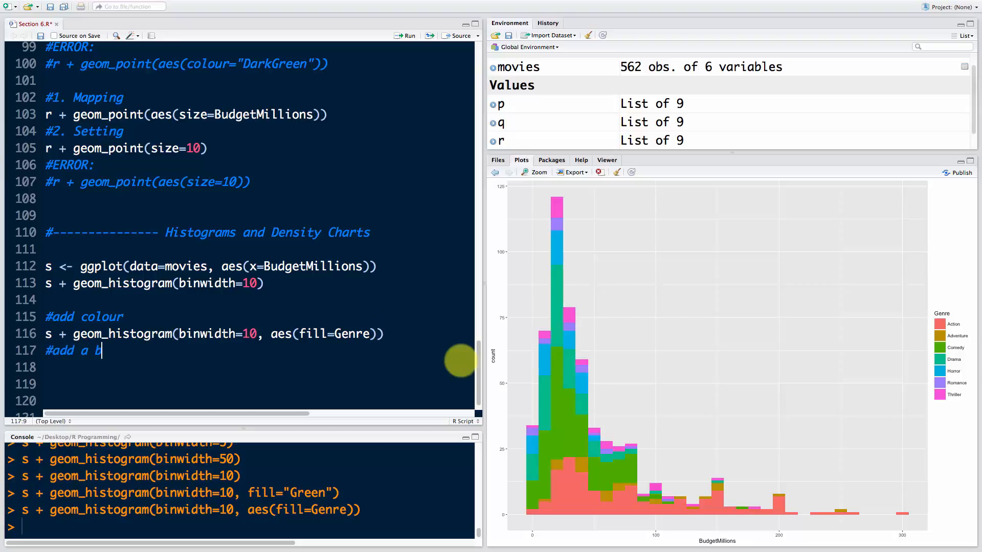
type("order")
left_click(259, 367)
type("s + geom_histogram(binwidth=10, aes(fill=Genre")
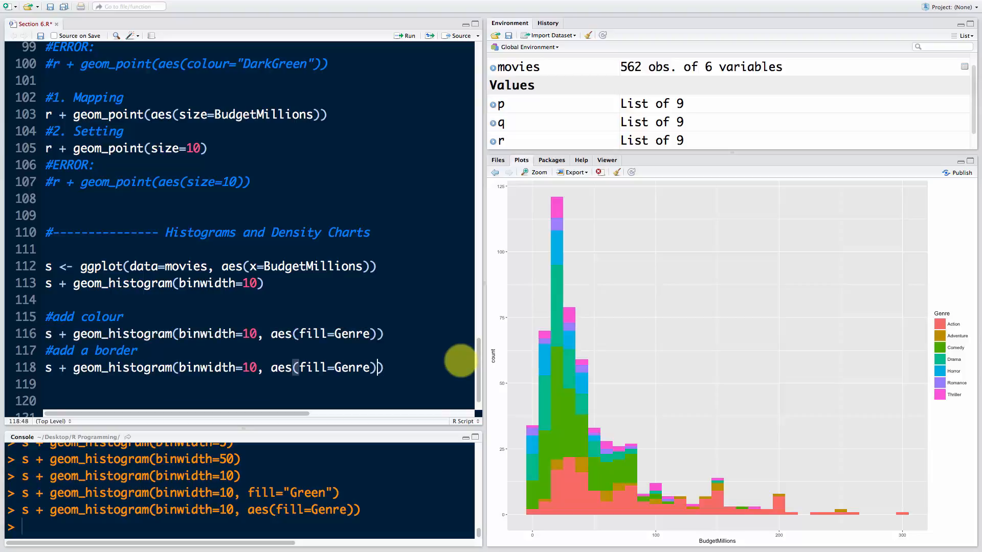
type(", colour")
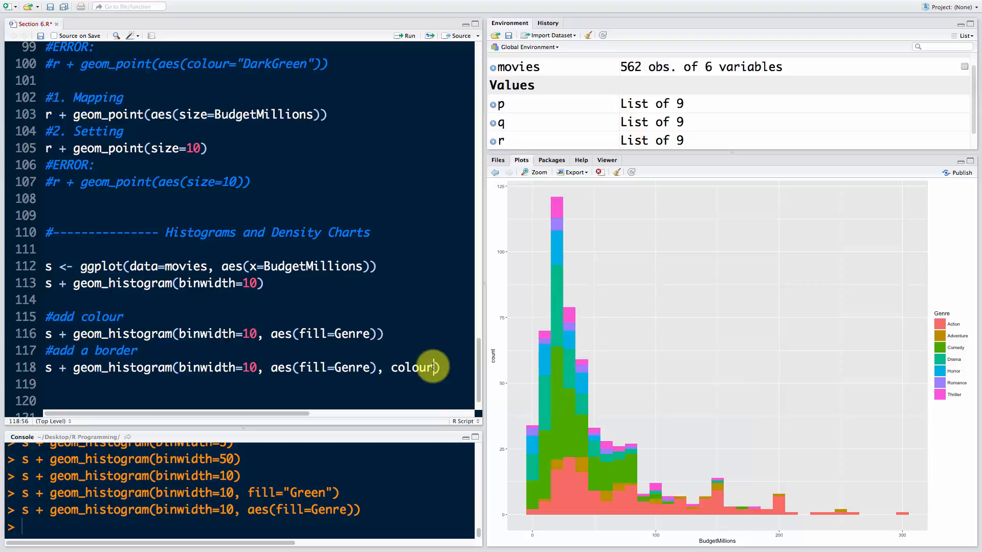
type("Black\"")
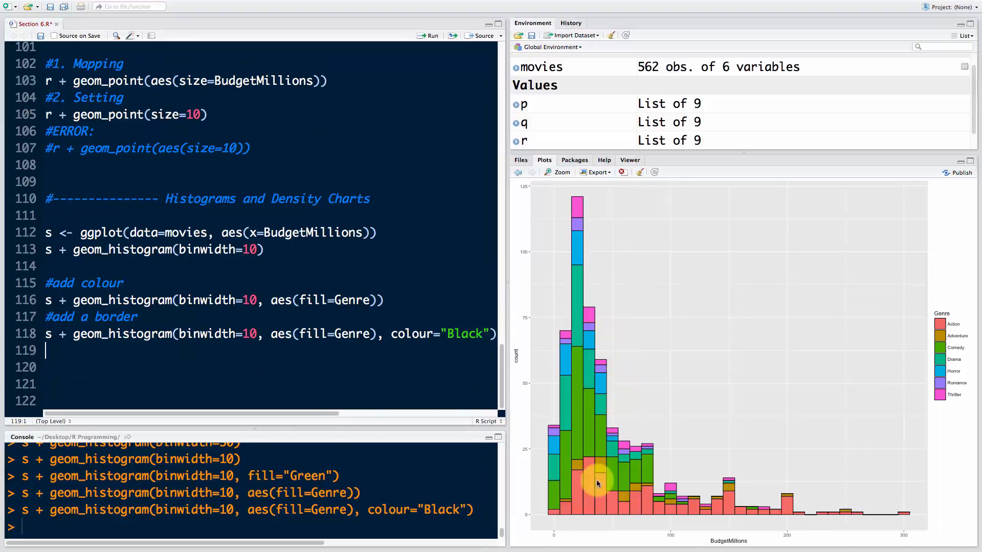
mouse_move(745, 328)
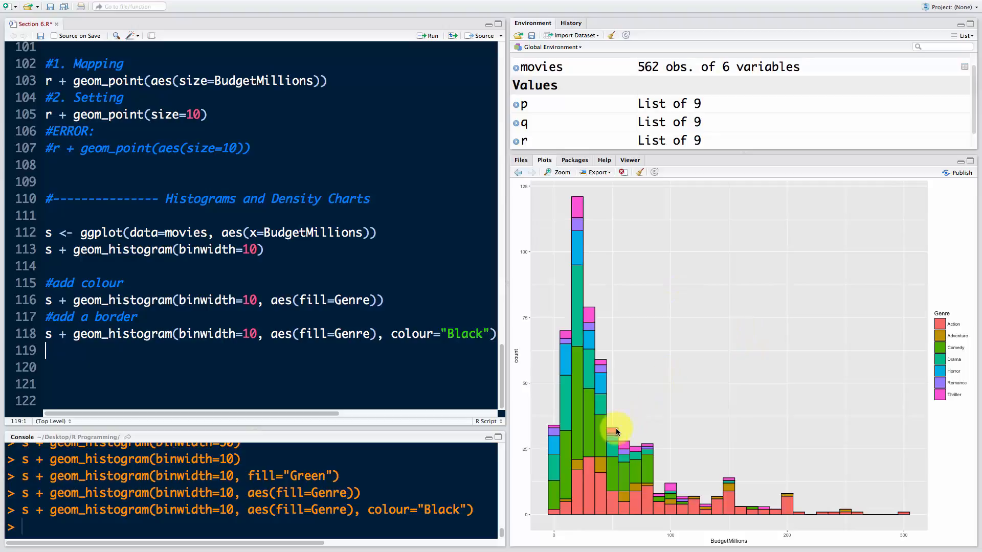
mouse_move(536, 444)
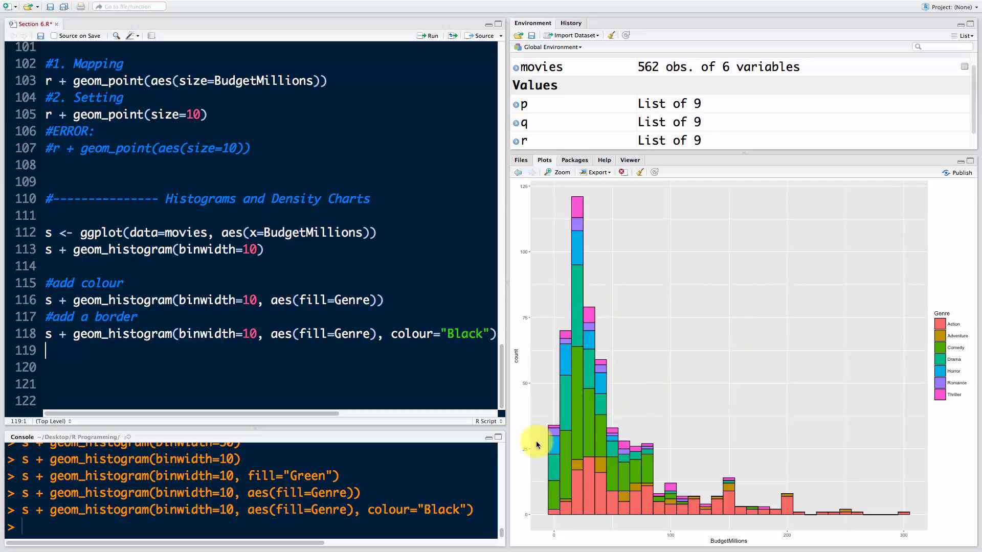
mouse_move(535, 398)
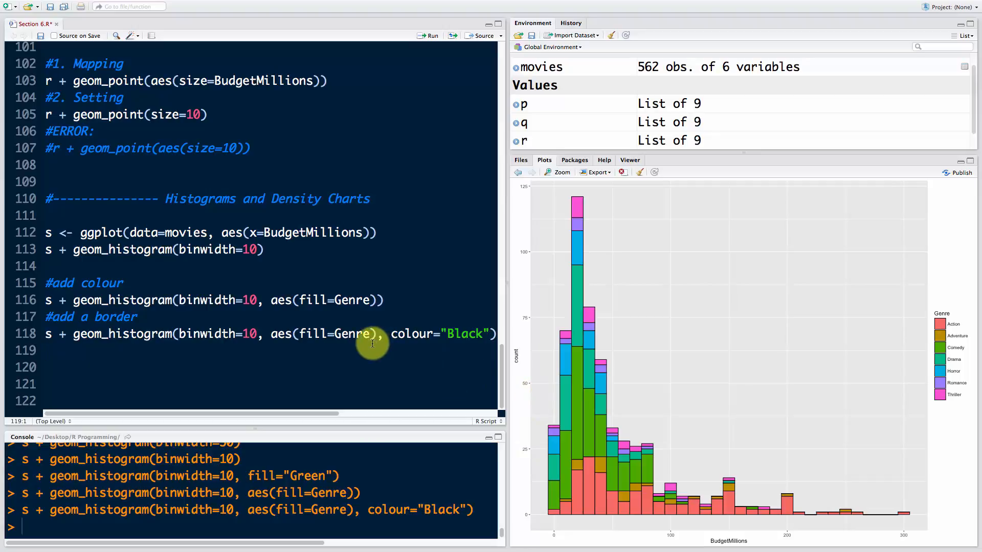
Write the comment '#>>> 3 (we will improve it)' on line 119
type("#>>>")
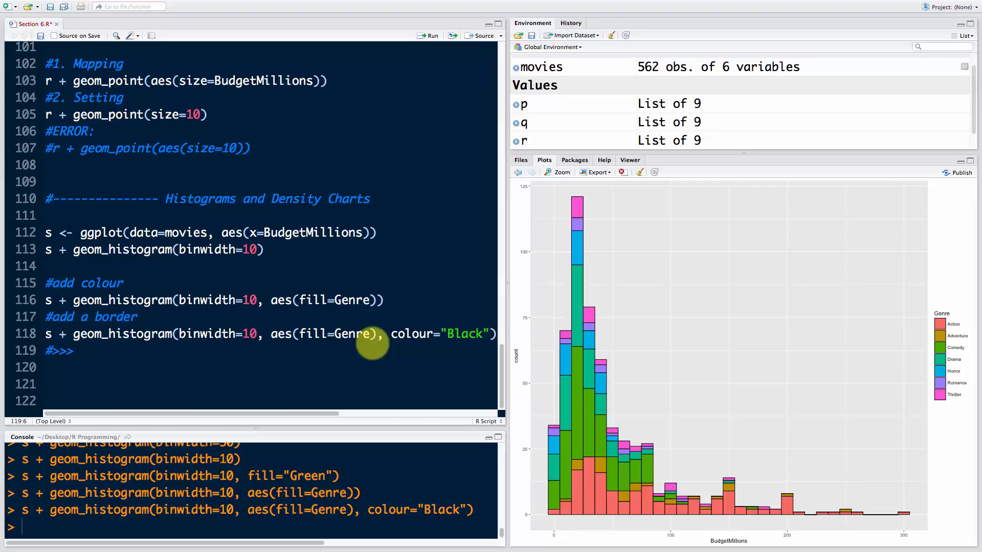
type("3")
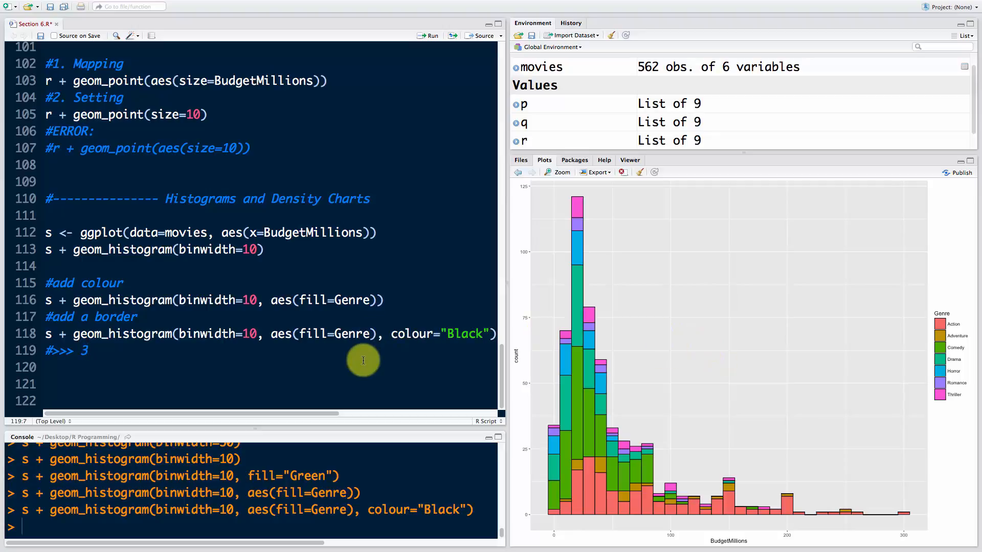
type("(we")
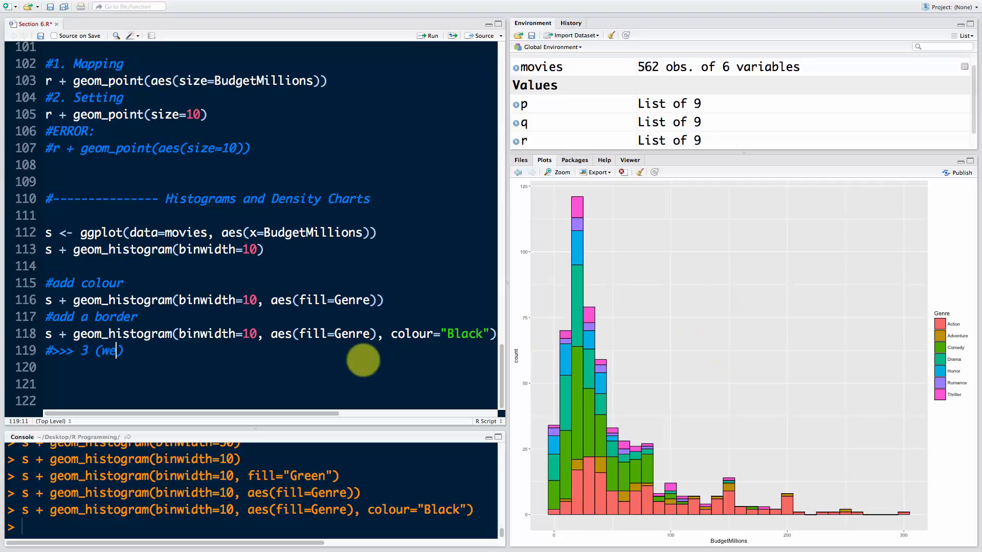
type("will improve")
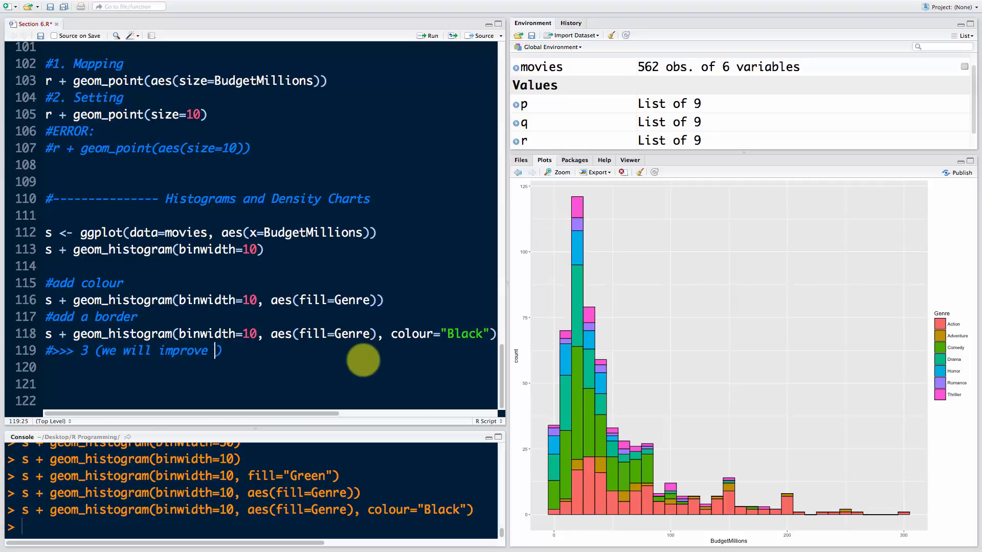
type("it")
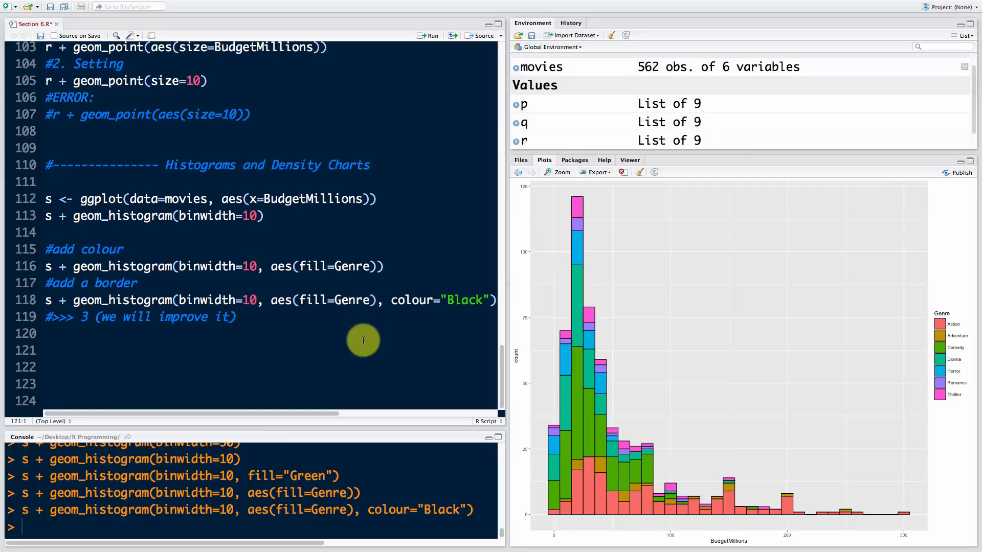
mouse_move(368, 350)
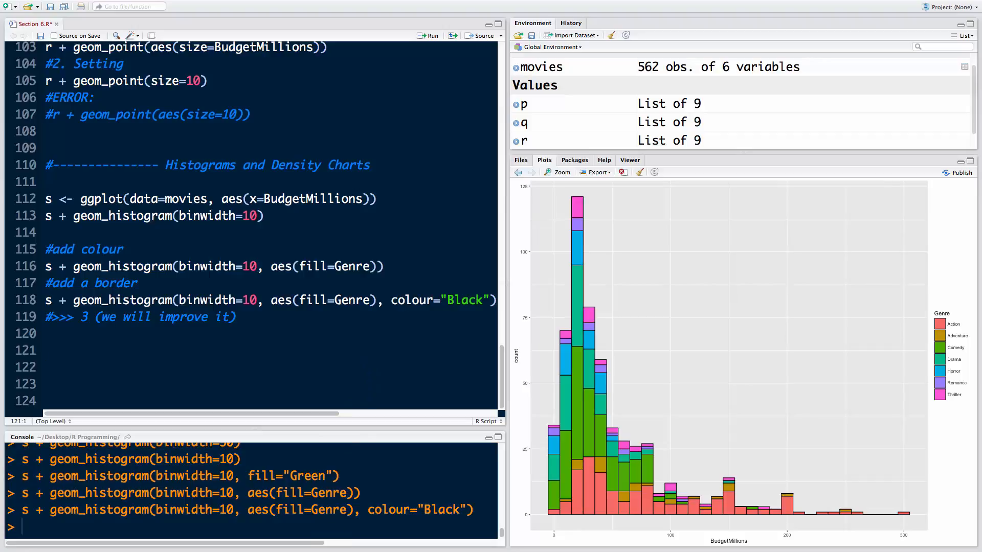
Write the comment '#sometimes you may need density charts:' on line 121
left_click(299, 369)
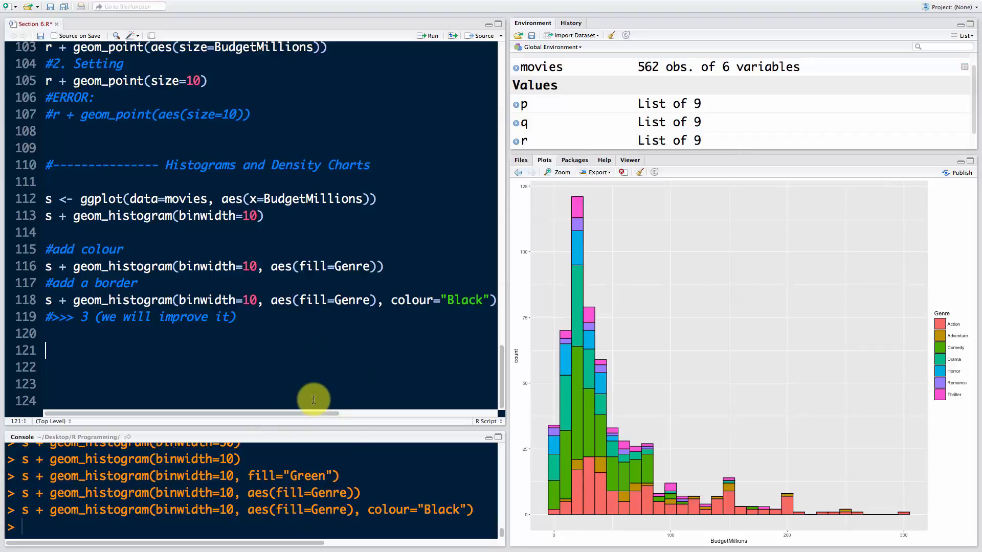
type("#sometimes")
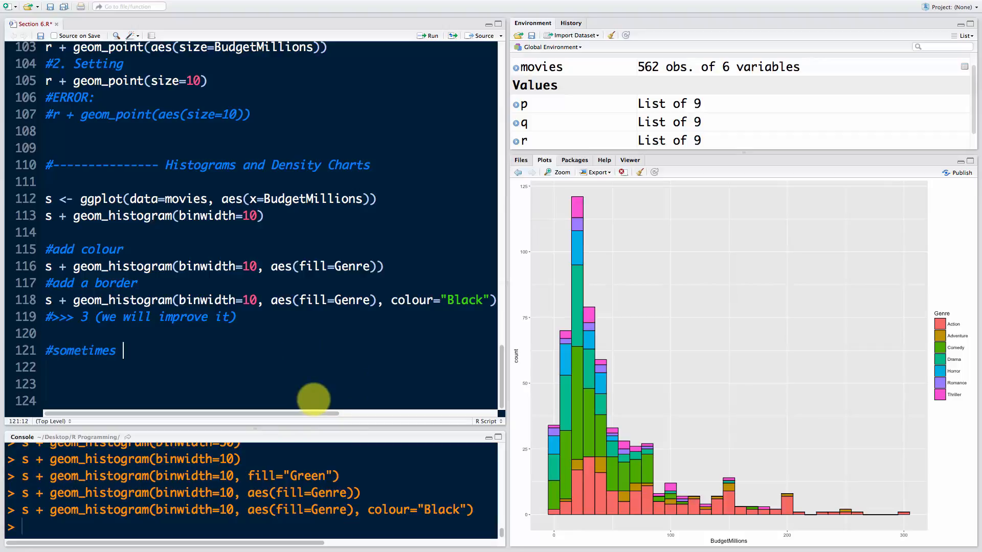
type("you may need density")
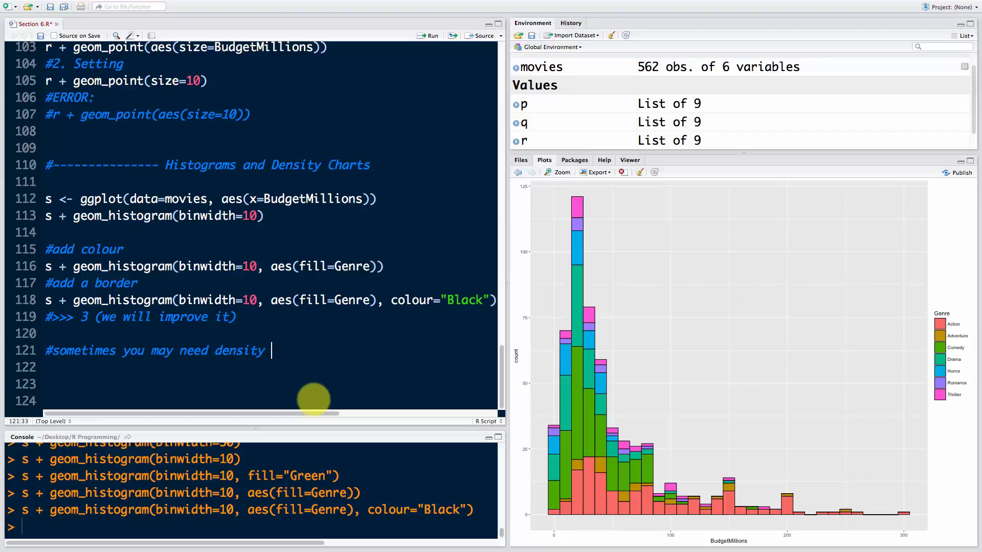
type("charts")
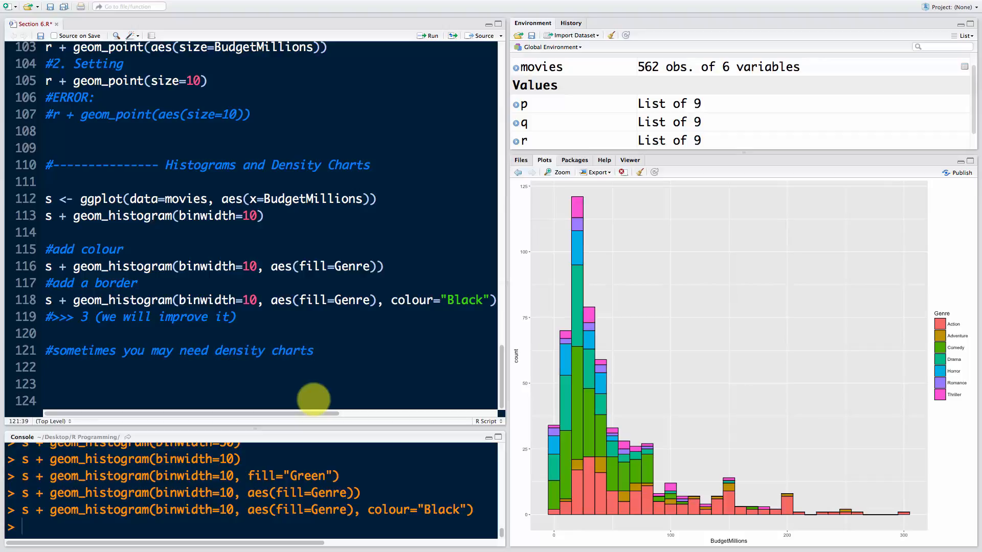
type(":")
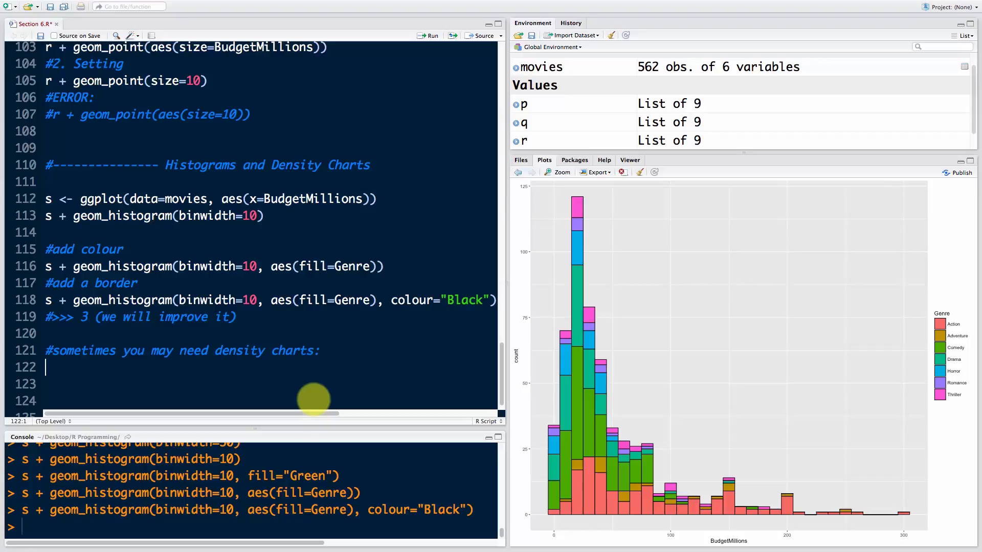
Write and run s + geom_density() to plot a budget density curve
type("s +")
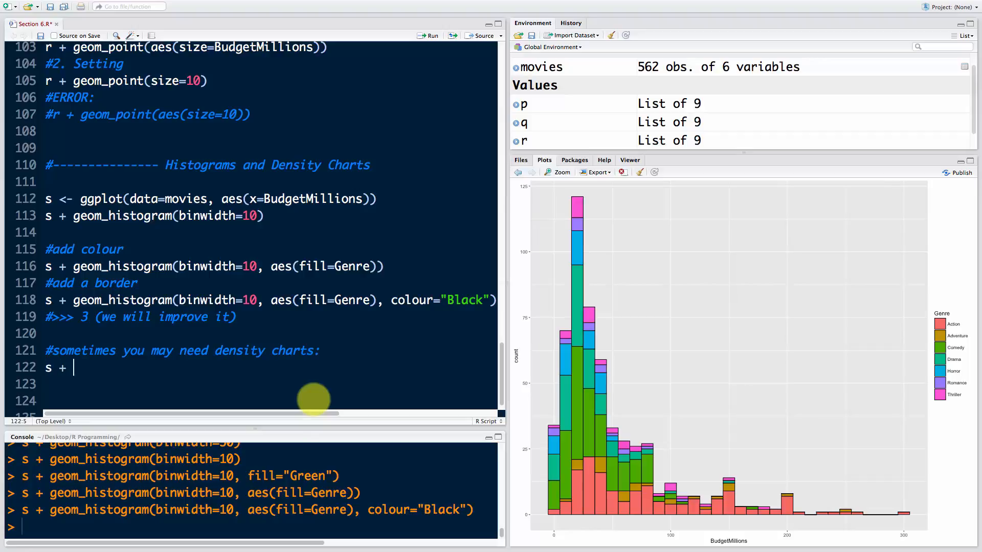
type("geom")
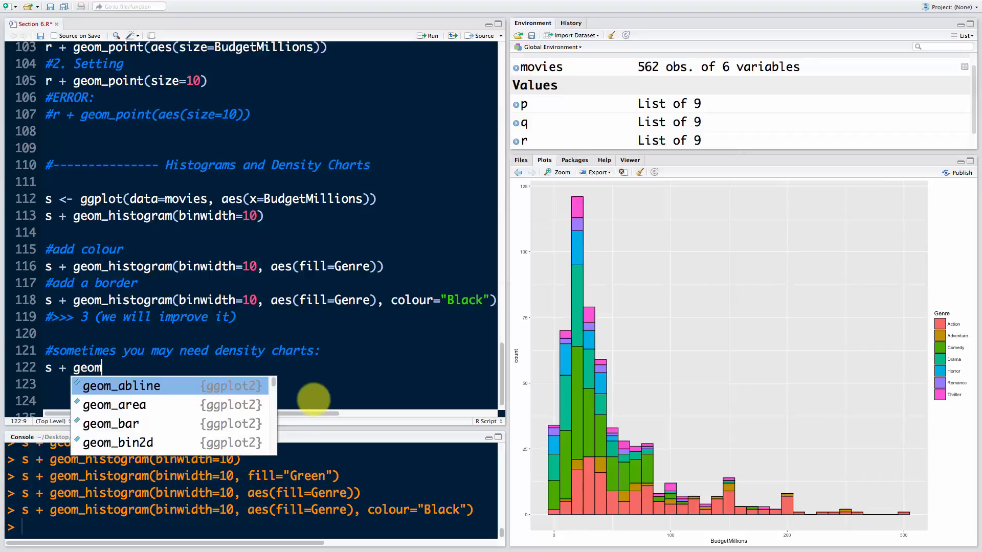
type("density(")
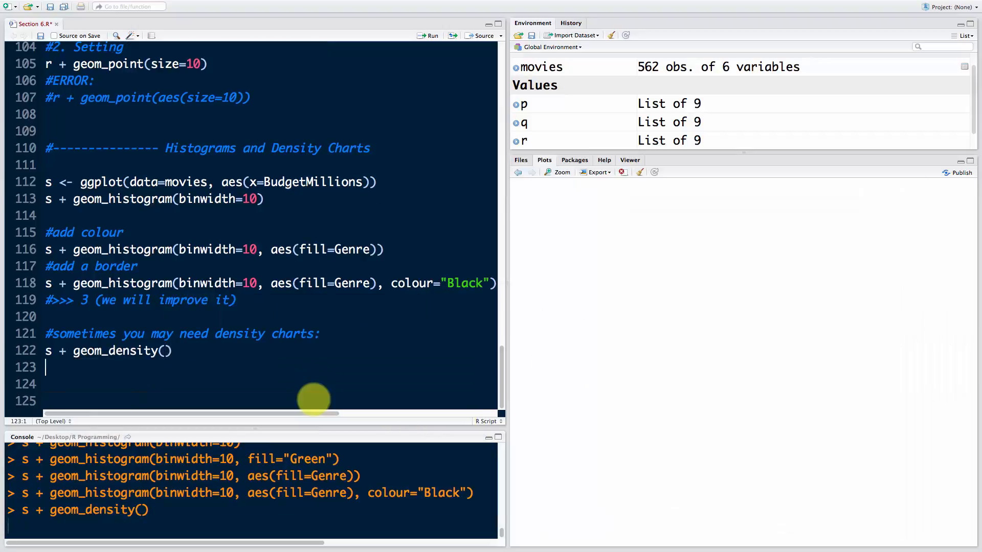
left_click(428, 35)
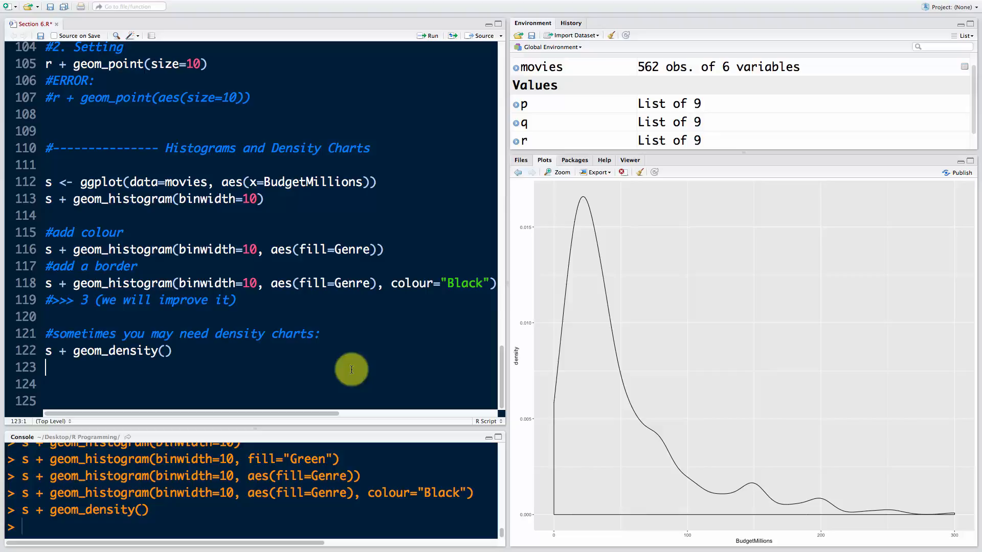
left_click(168, 351)
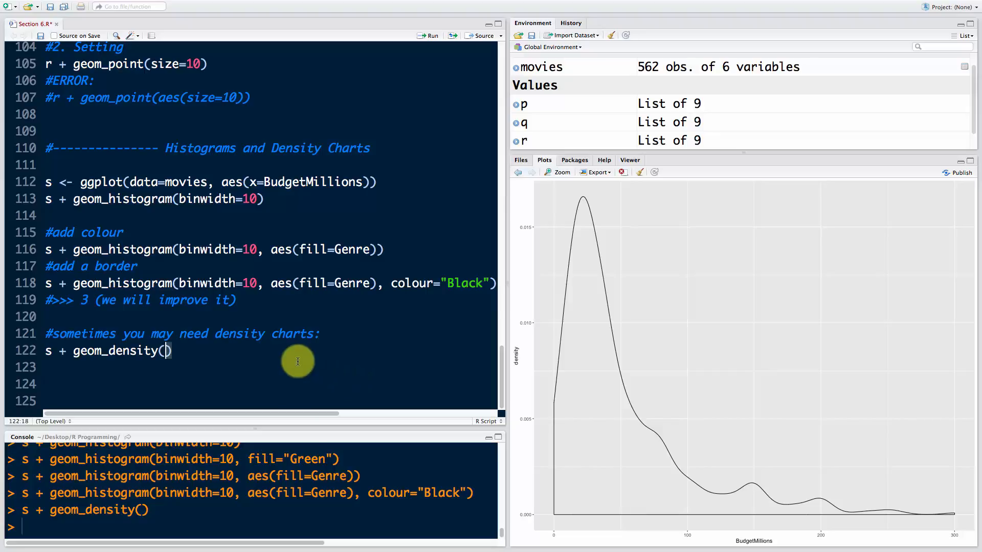
mouse_move(297, 334)
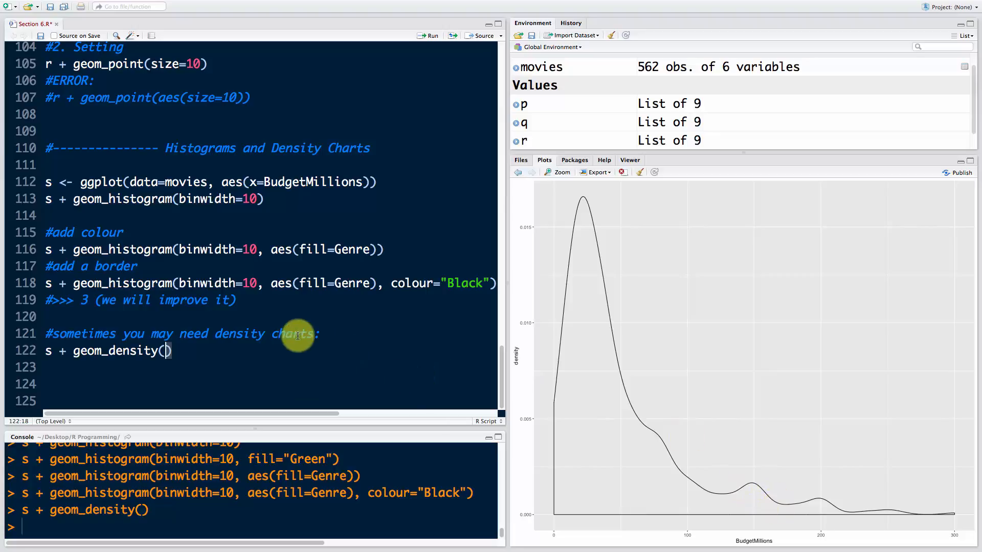
Add aes(fill=Genre) inside geom_density() to fill the curves by genre
type("aes")
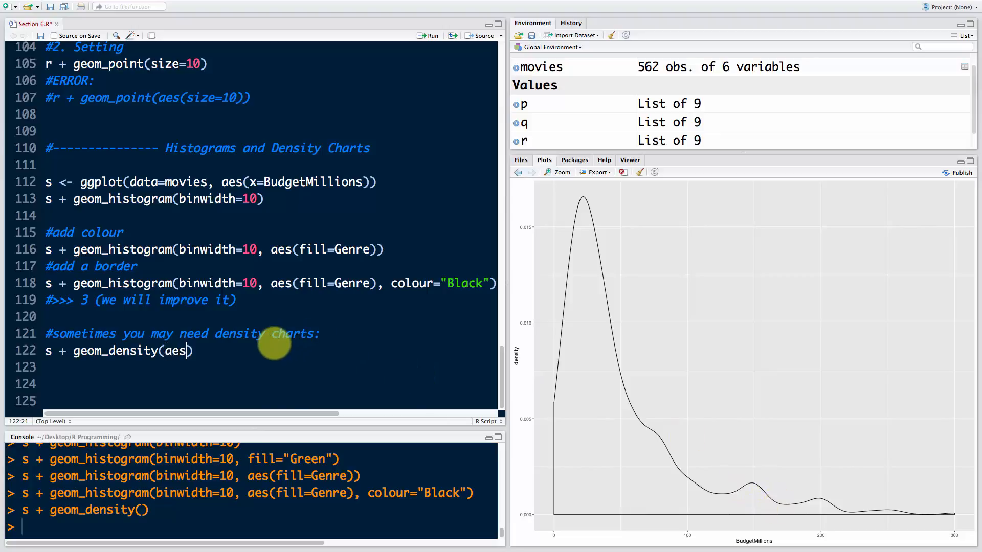
type("fill=Genre")
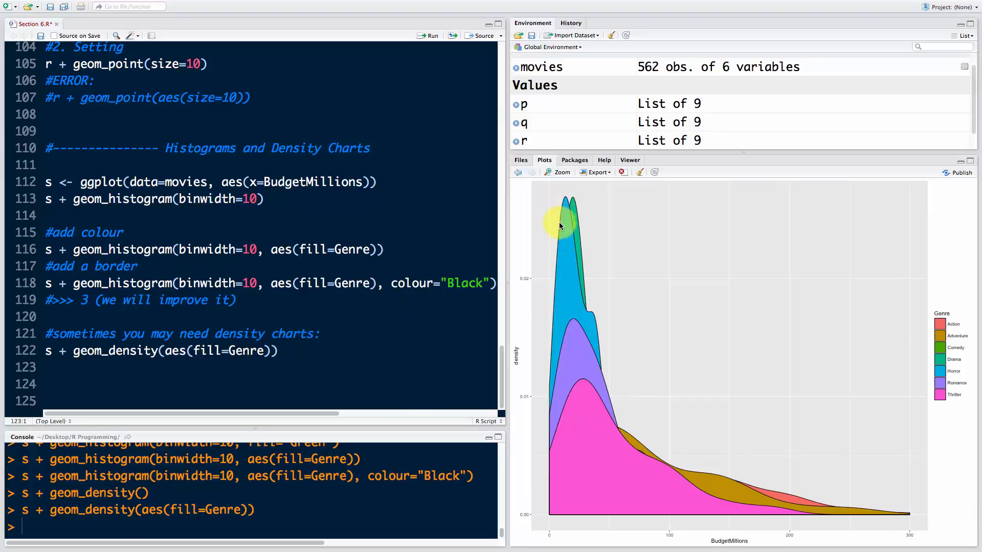
mouse_move(595, 505)
type("s + geom_density(aes(fill=Genre), position")
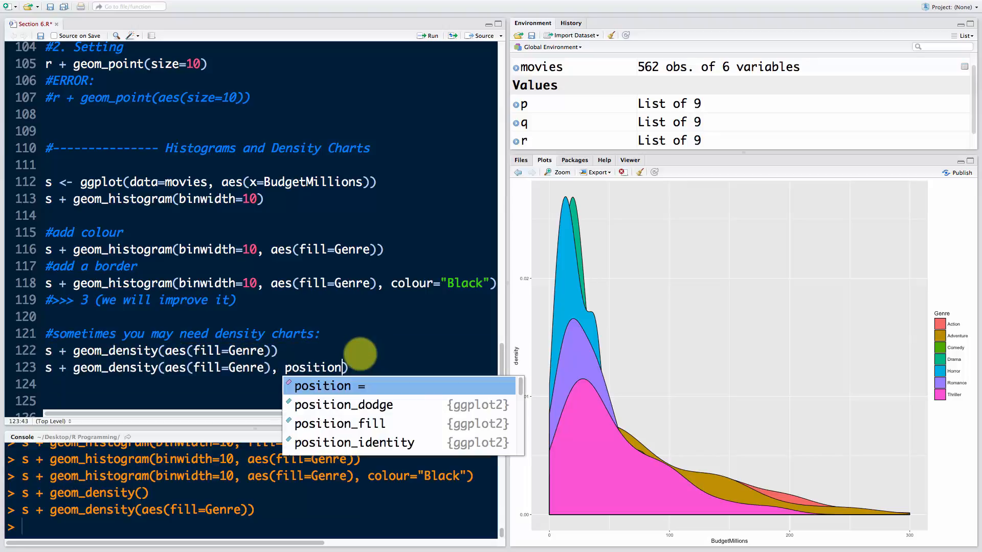
Add position="stack" to geom_density(aes(fill=Genre)) so genre densities stack
type("=\"")
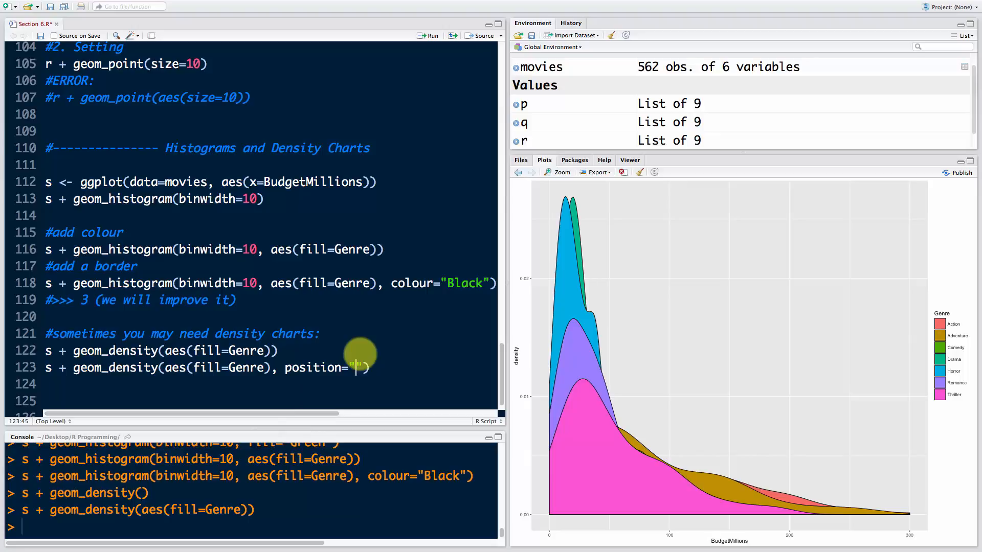
type("stack")
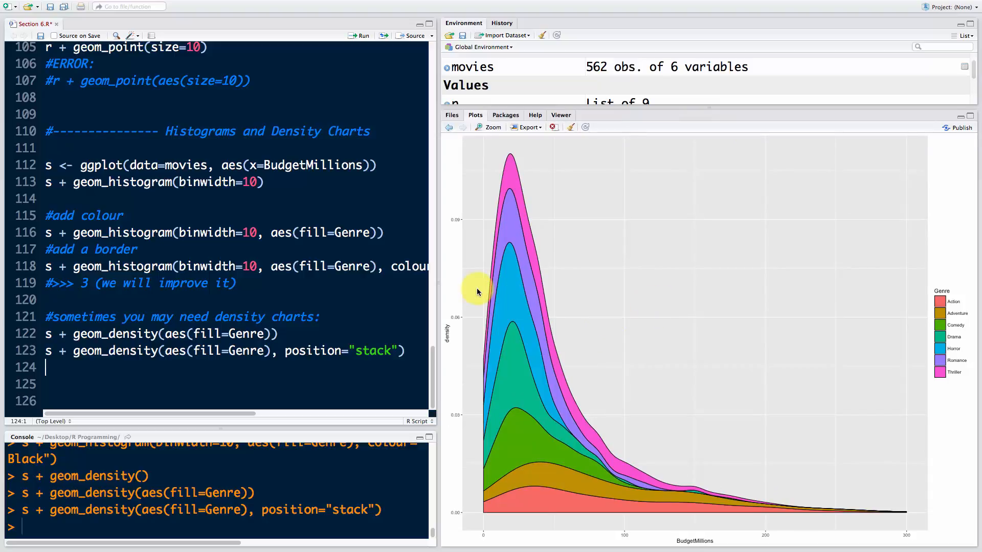
mouse_move(462, 296)
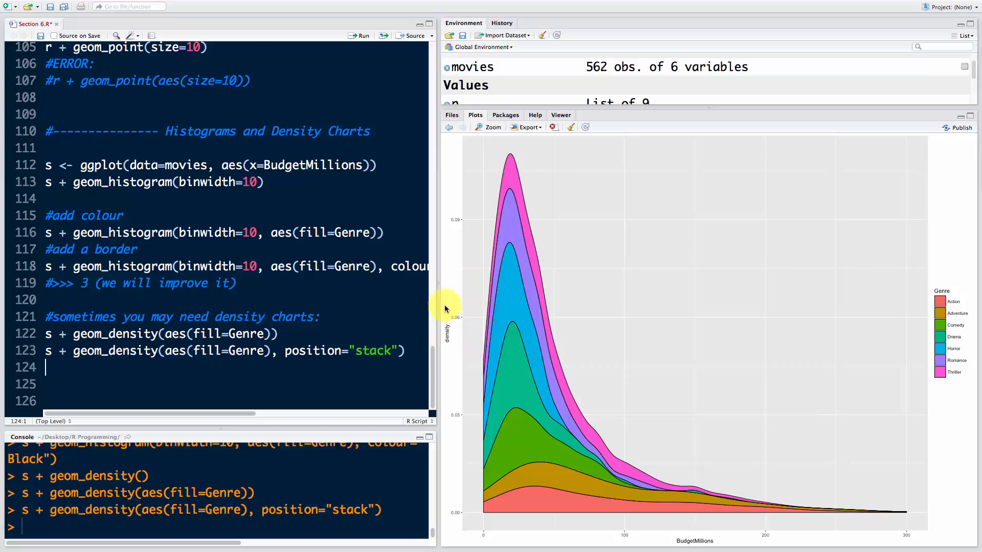
mouse_move(457, 313)
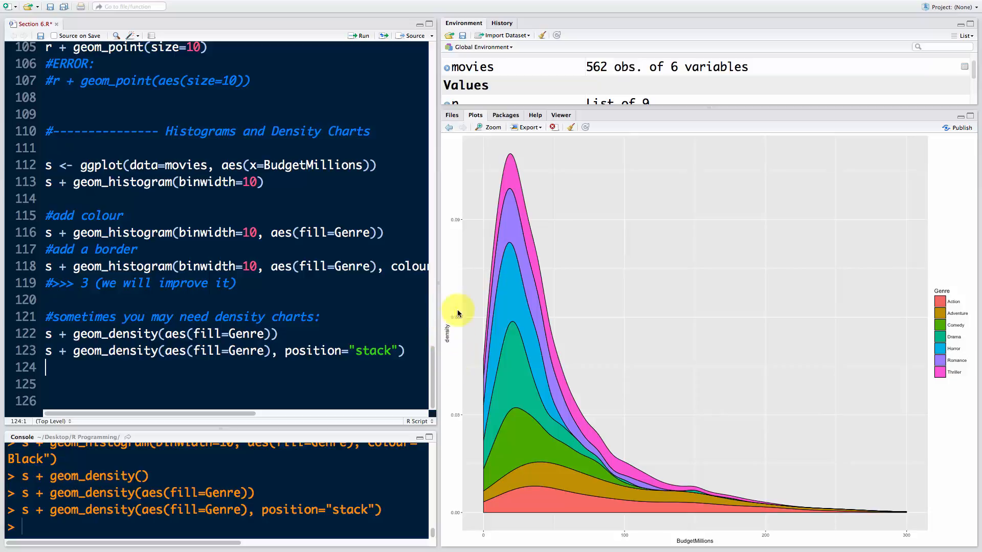
mouse_move(519, 238)
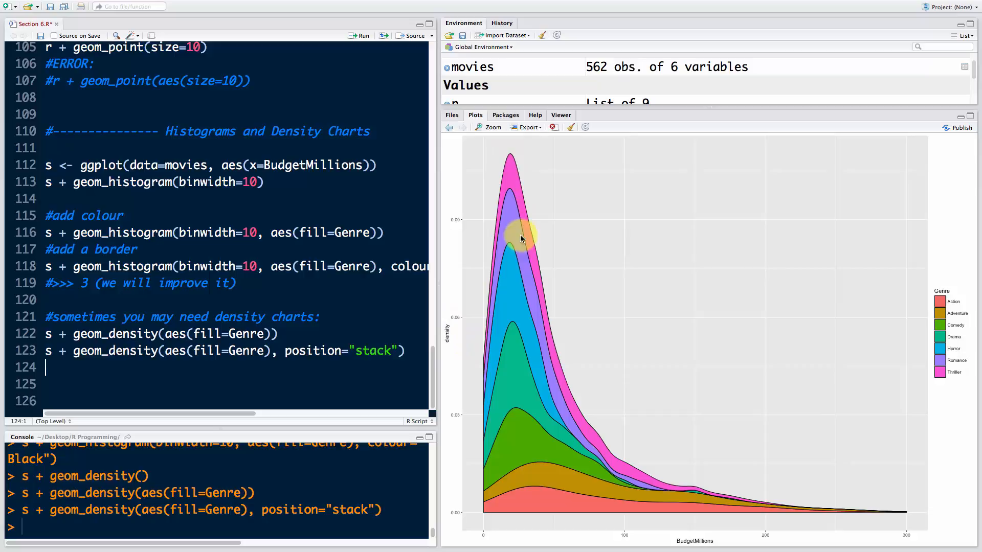
mouse_move(570, 393)
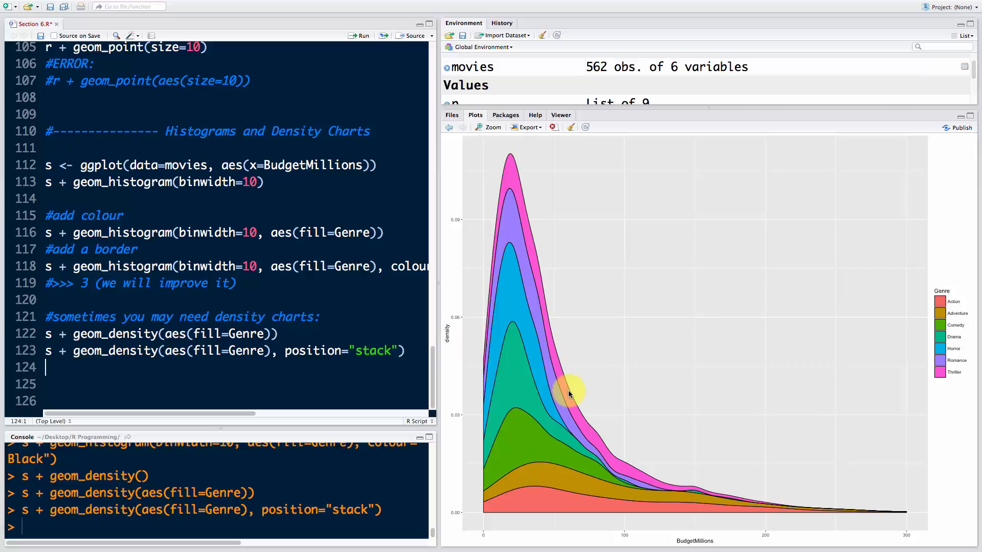
mouse_move(507, 179)
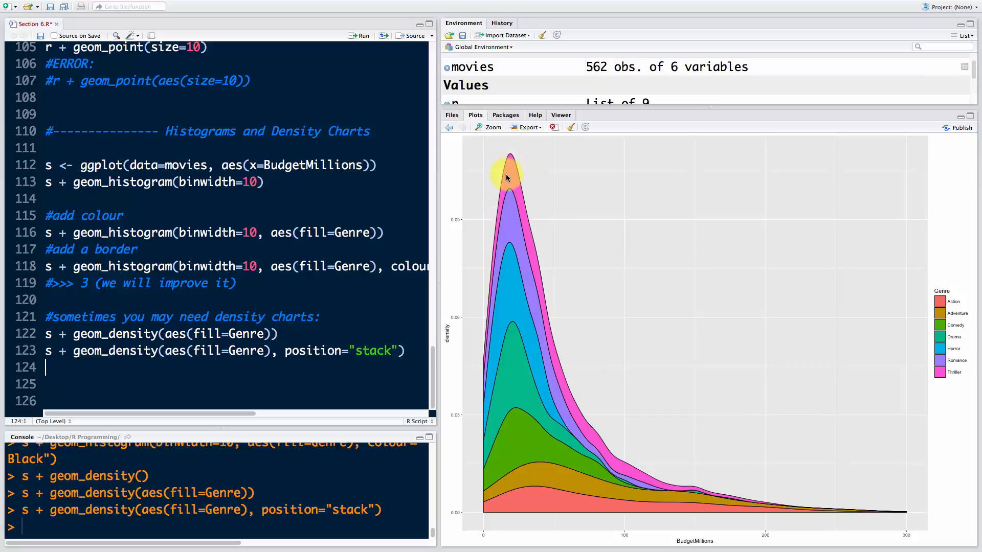
mouse_move(556, 492)
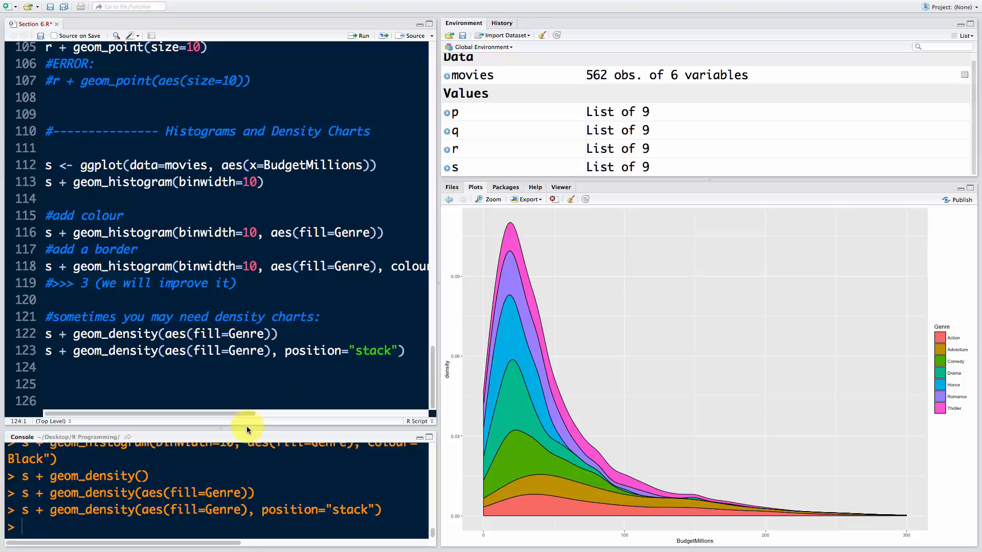
mouse_move(700, 341)
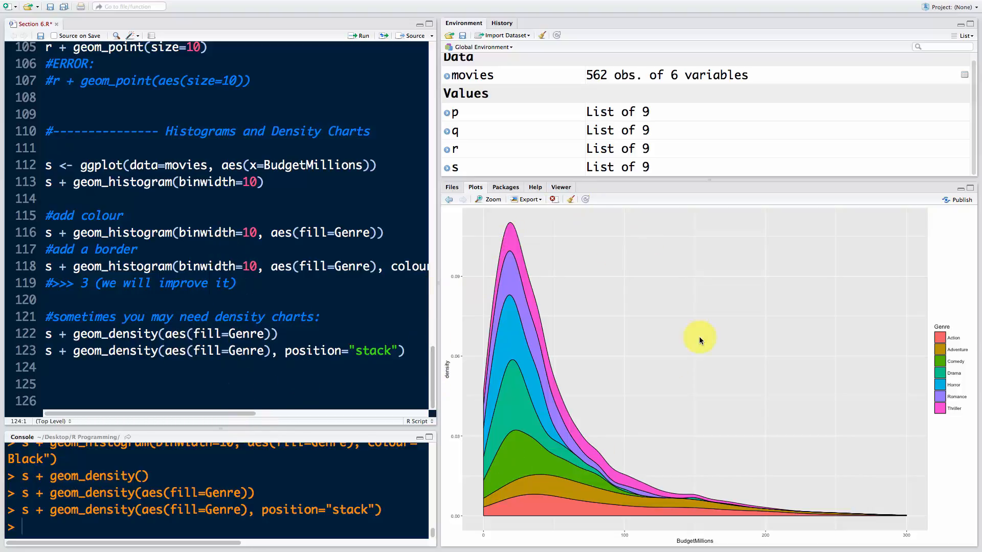
mouse_move(512, 328)
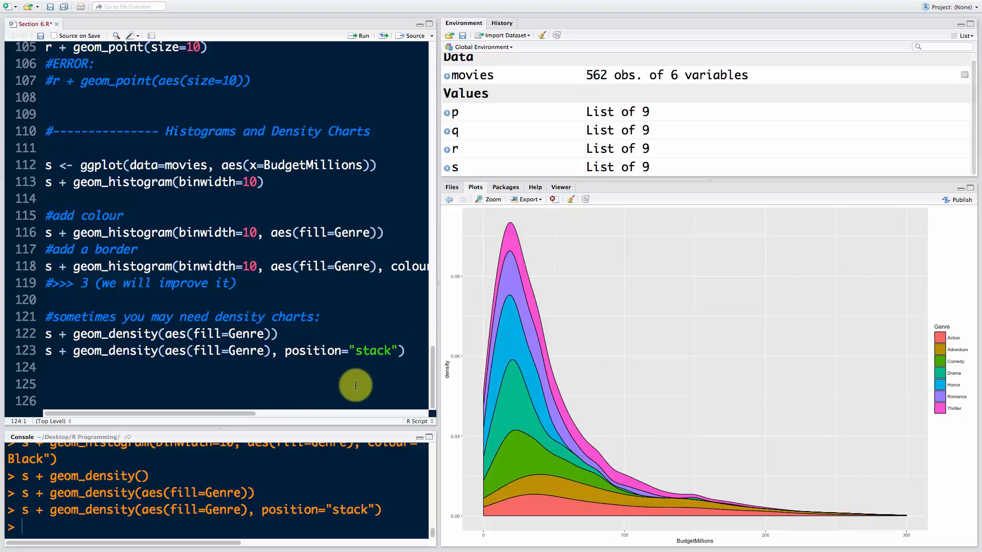
double_click(115, 350)
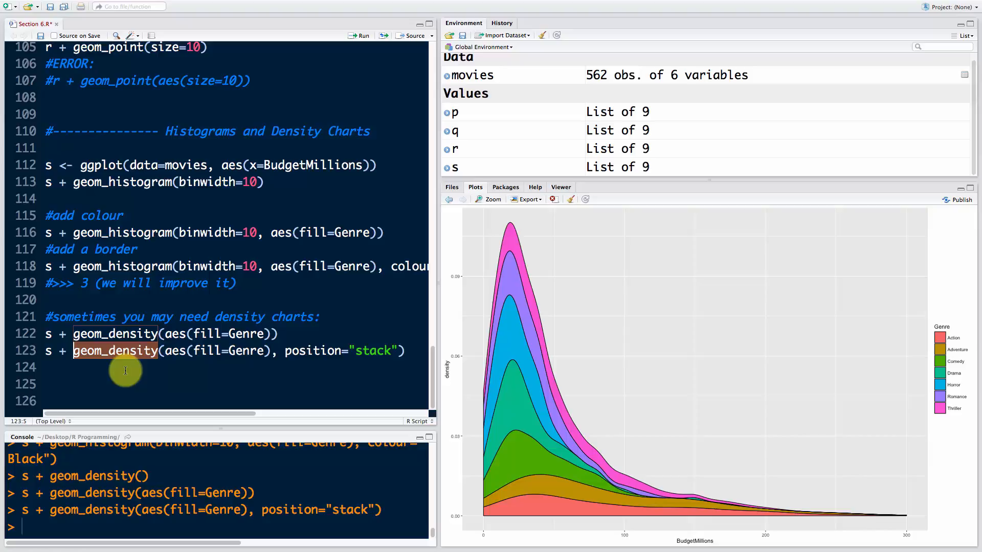